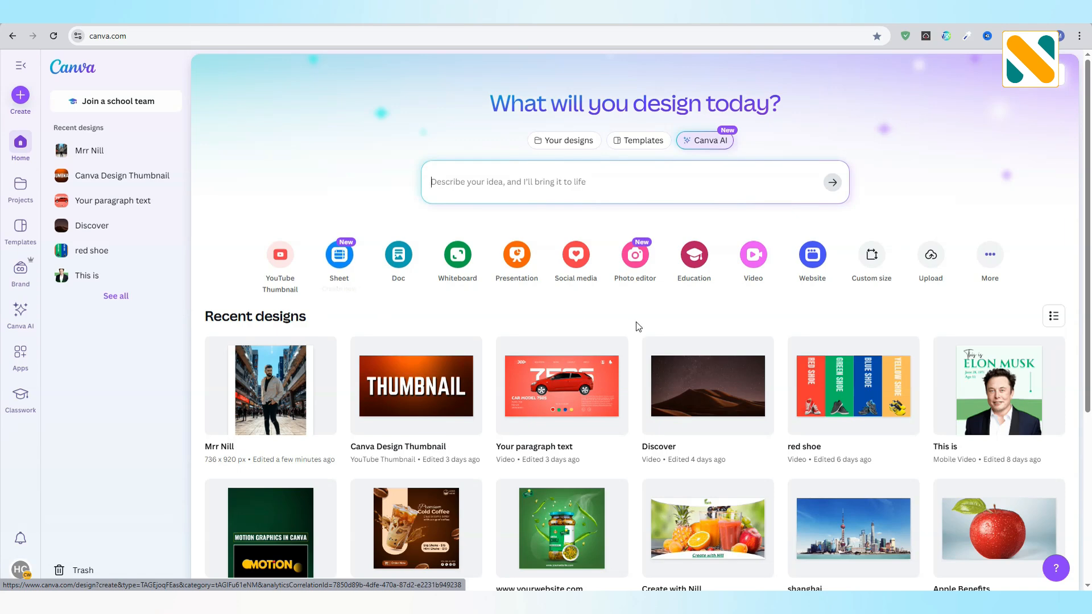
# Create a new blank 736 × 920 px custom-size design from the Canva home page.
pyautogui.click(871, 253)
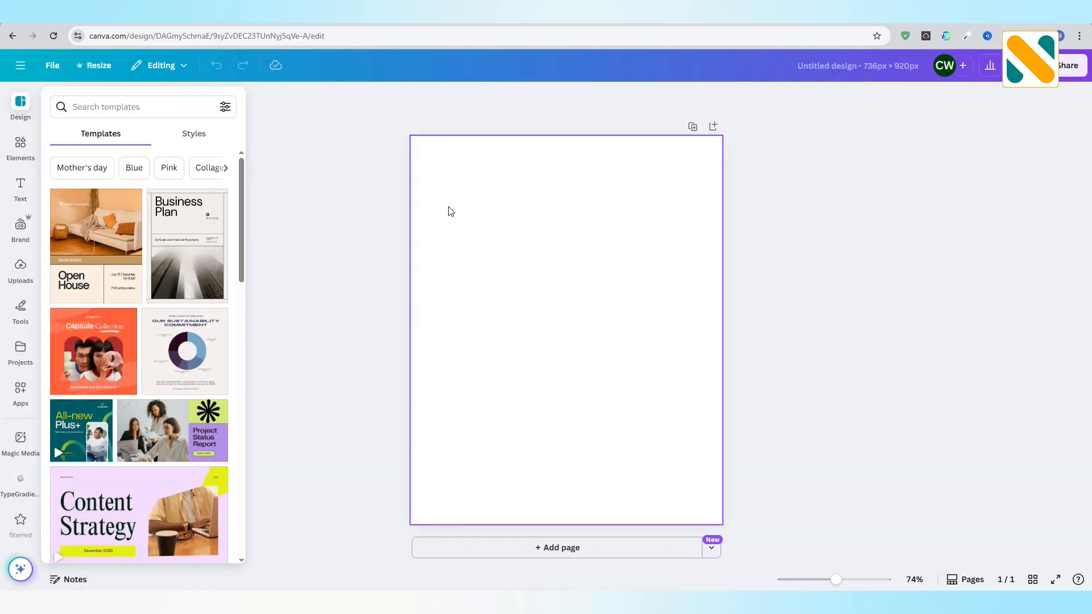
# Browse Elements to the Paper frames collection and add a torn-paper landscape frame.
pyautogui.click(20, 147)
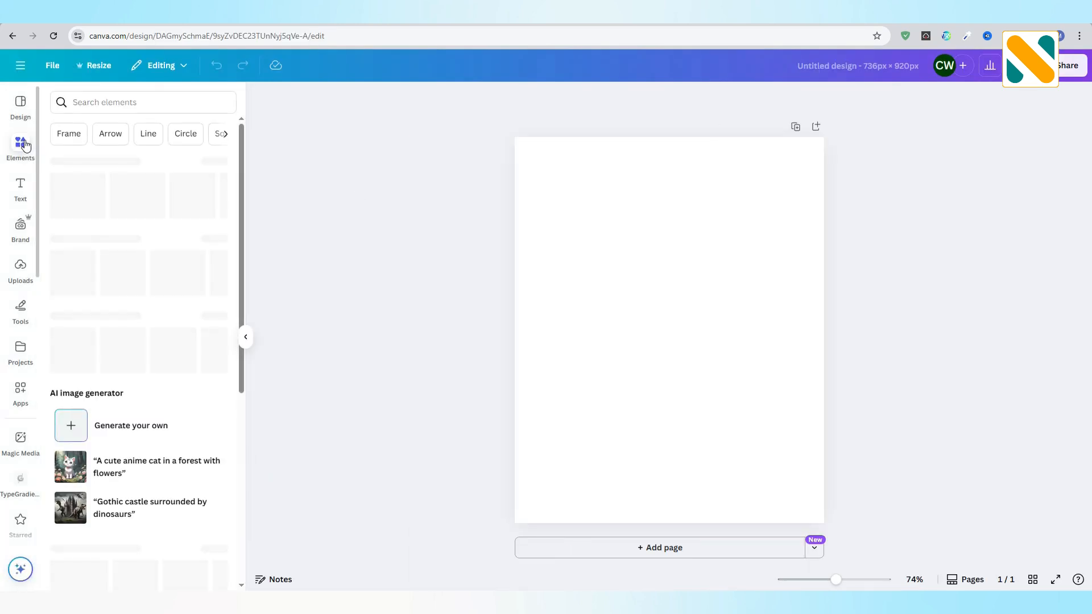
pyautogui.click(20, 145)
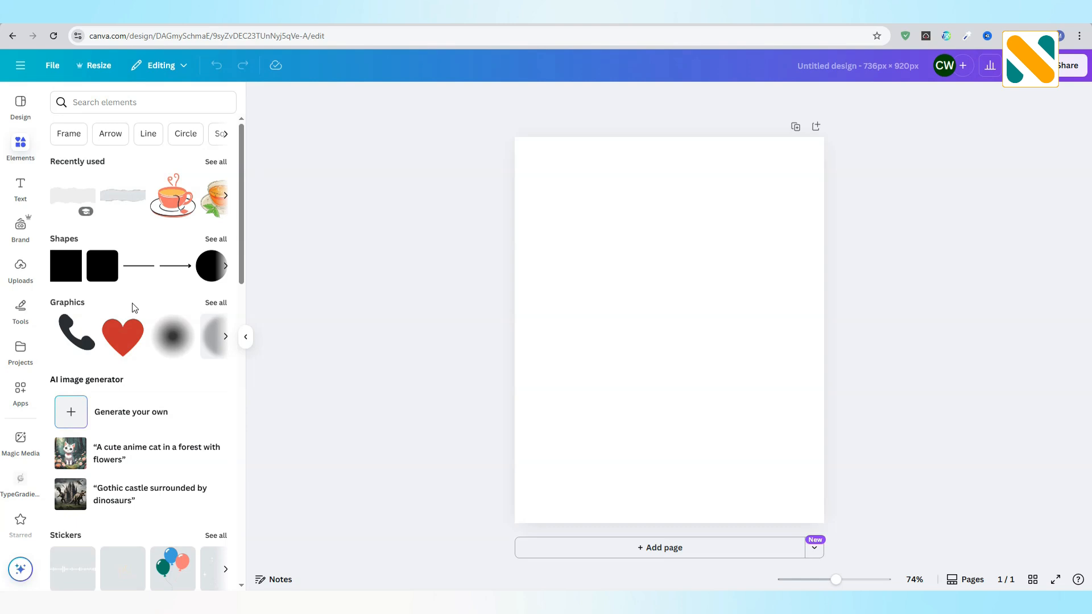
pyautogui.scroll(-3)
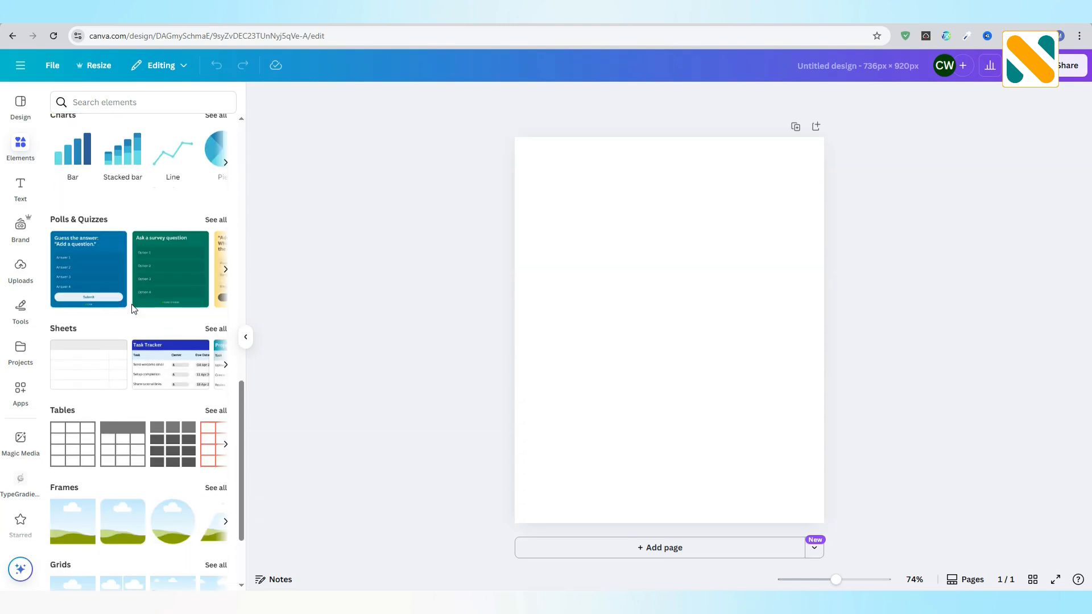
pyautogui.click(216, 487)
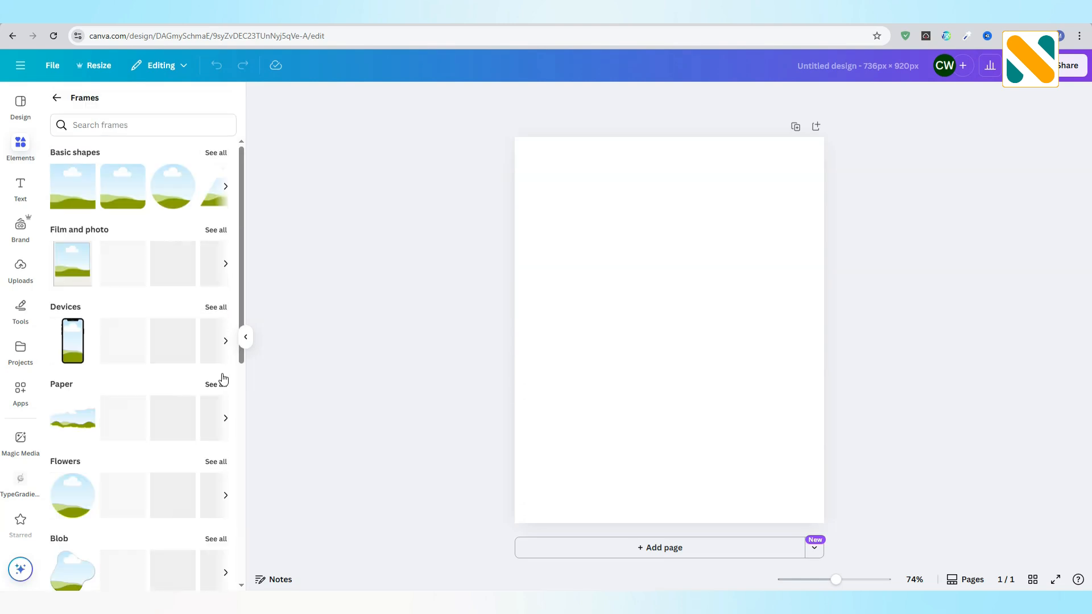
pyautogui.click(215, 384)
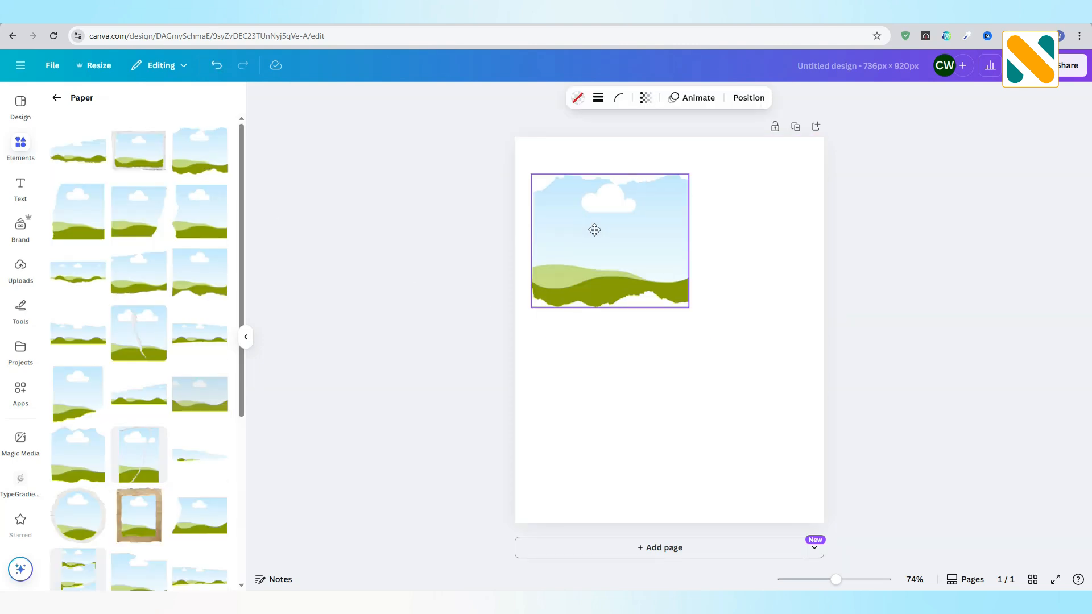
# Widen the frame to the page width, shorten it and align it to the page top.
pyautogui.moveTo(689, 305); pyautogui.dragTo(824, 399)
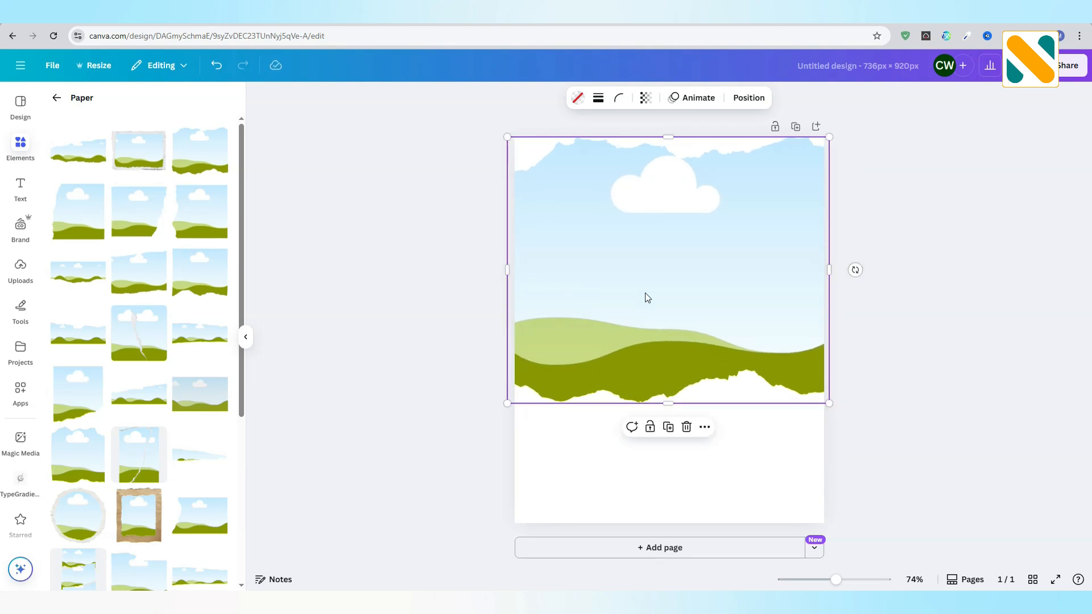
pyautogui.moveTo(669, 402); pyautogui.dragTo(668, 336)
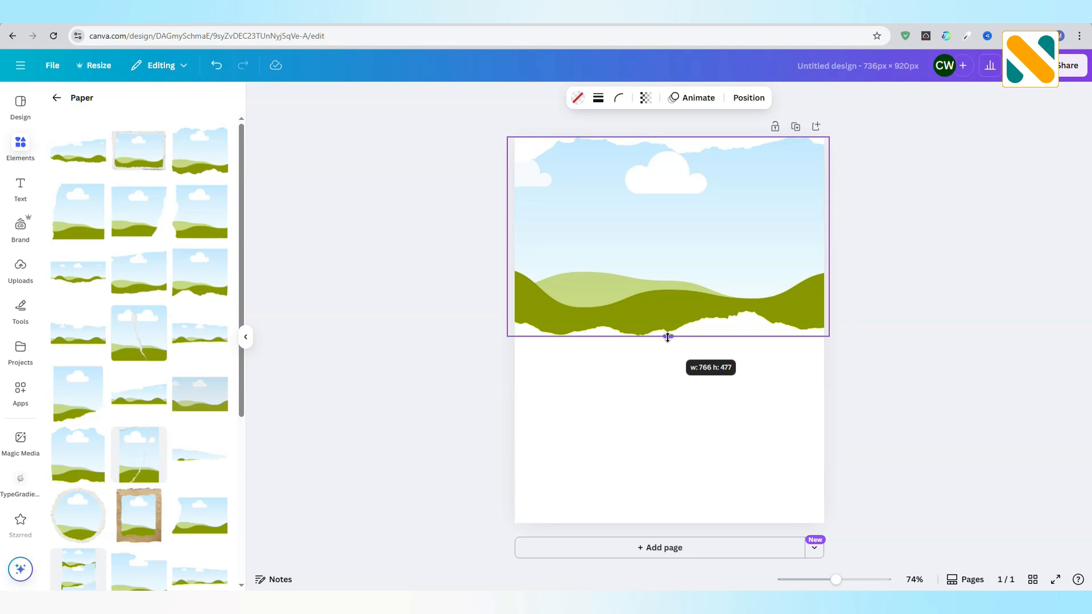
pyautogui.moveTo(668, 337); pyautogui.dragTo(667, 304)
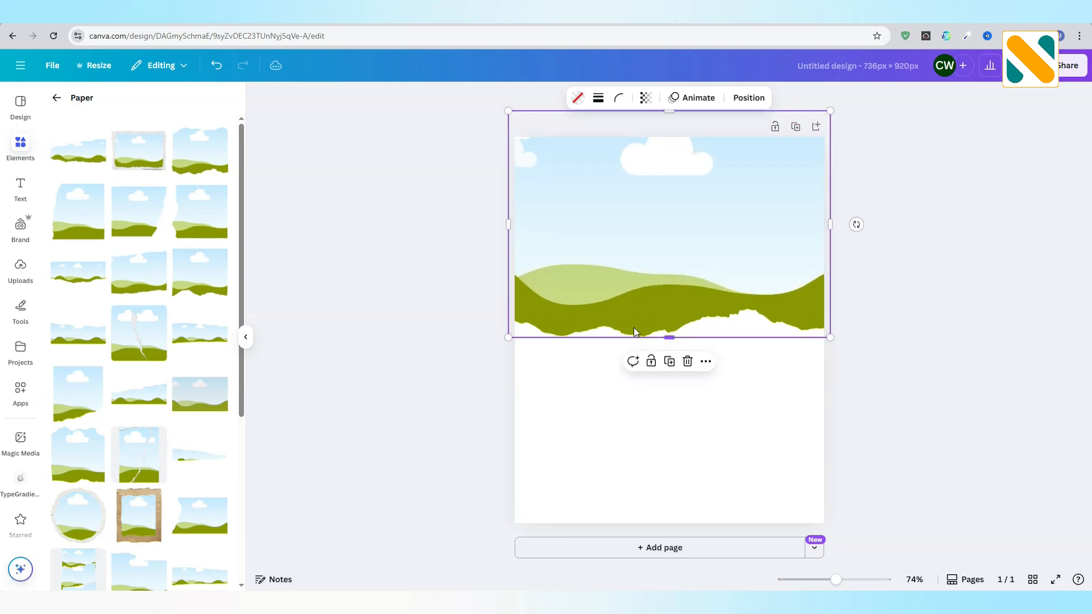
# Fill the frame with the uploaded tracksuit photo, cropped to show the man's smiling face.
pyautogui.click(21, 271)
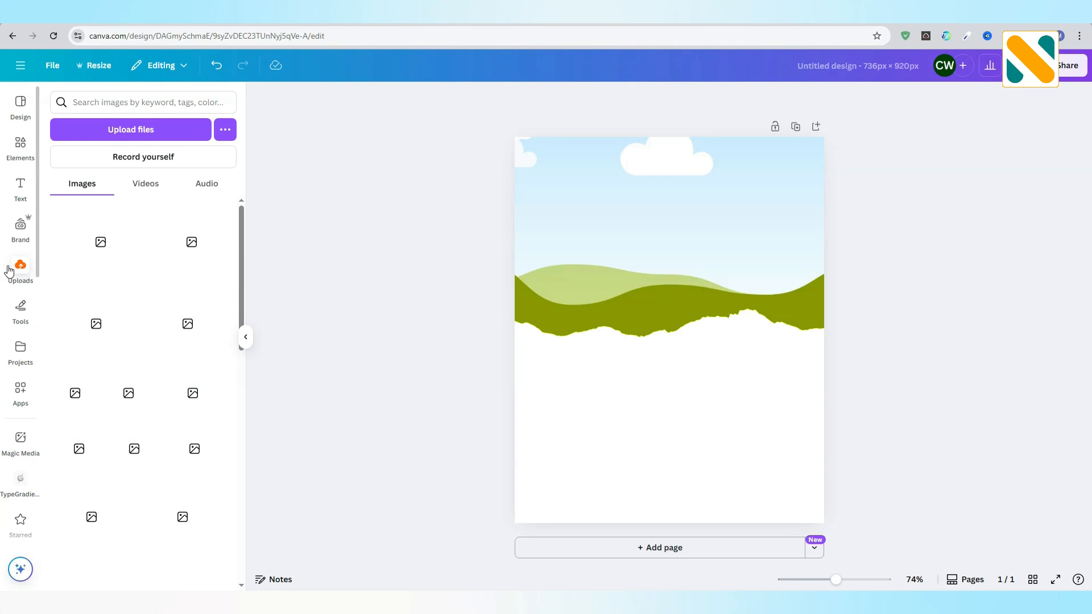
pyautogui.click(73, 239)
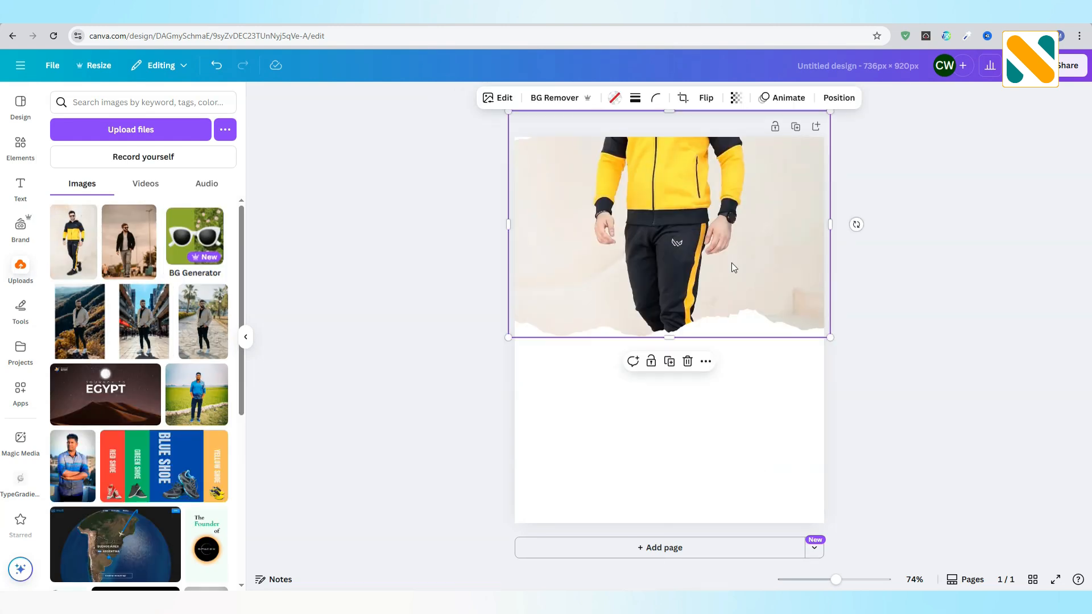
pyautogui.click(684, 97)
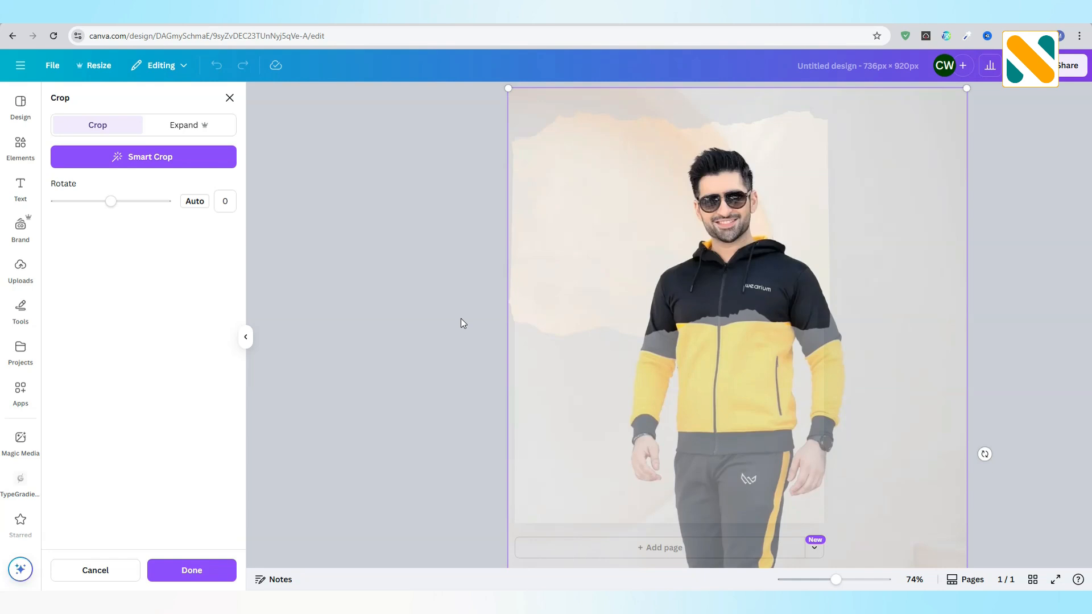
pyautogui.click(191, 569)
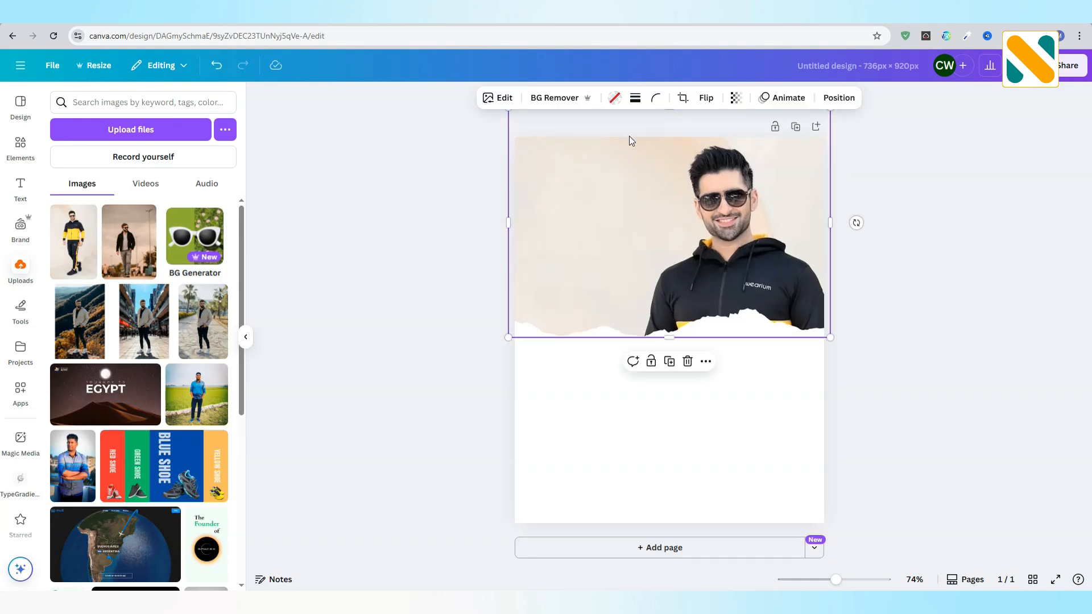
# Apply the Slate mono filter to make the framed portrait black-and-white.
pyautogui.click(503, 98)
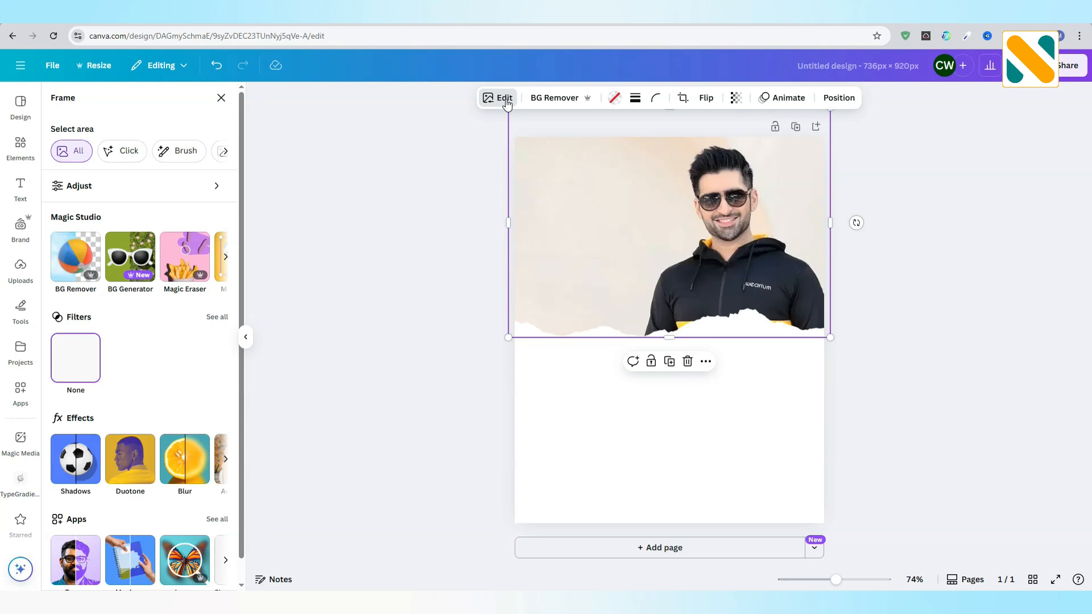
pyautogui.click(216, 318)
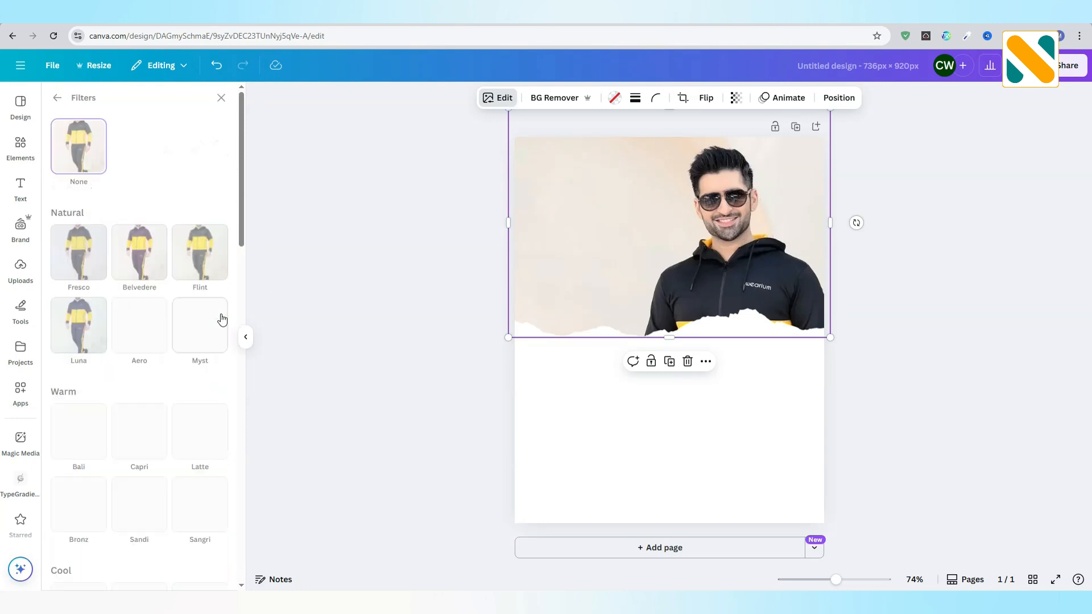
pyautogui.scroll(-3)
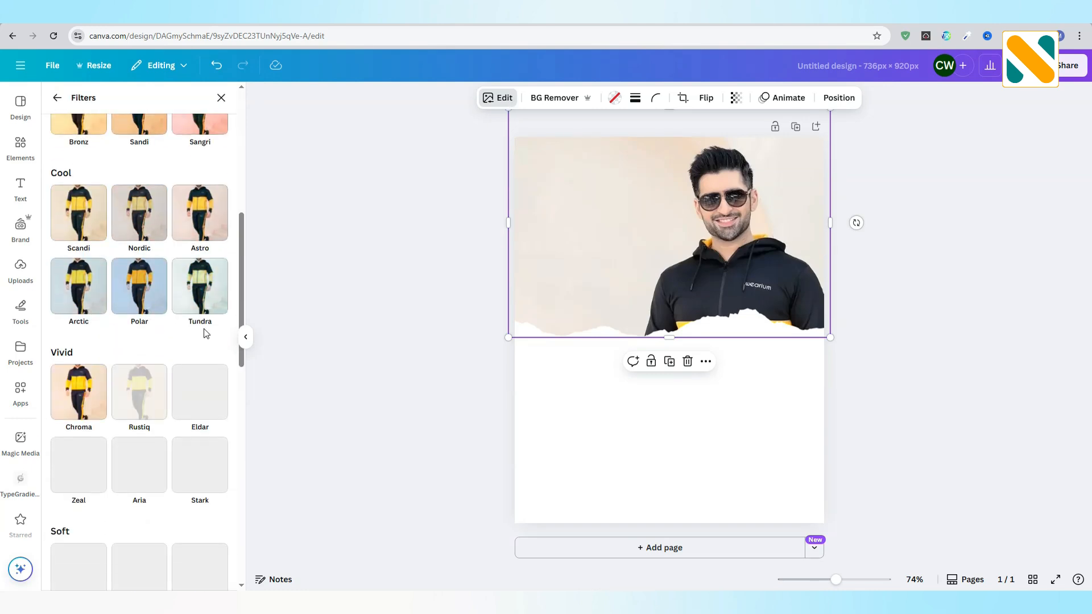
pyautogui.scroll(-3)
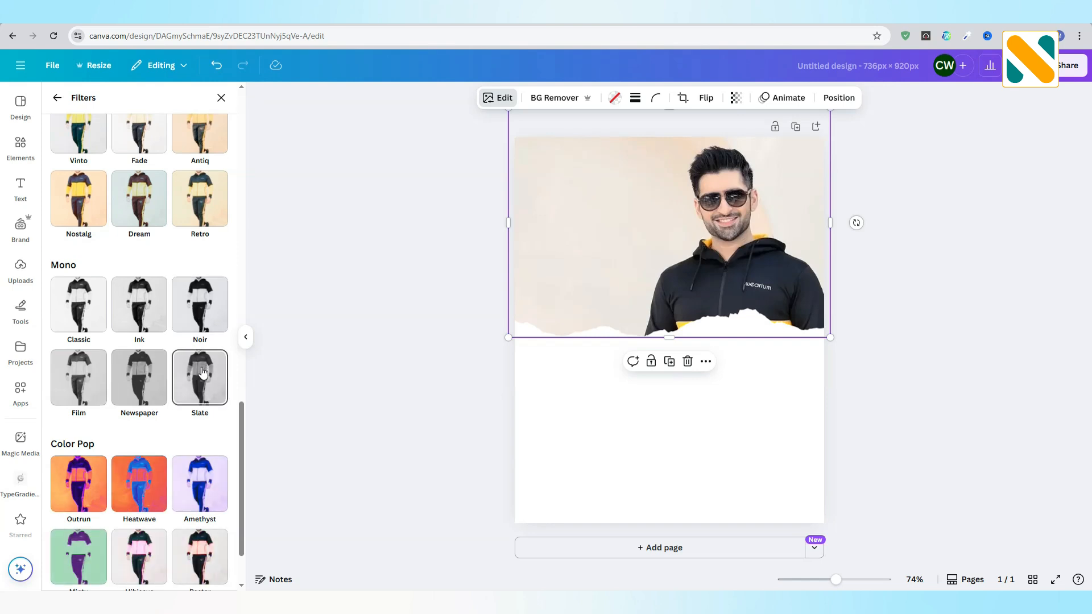
pyautogui.click(200, 377)
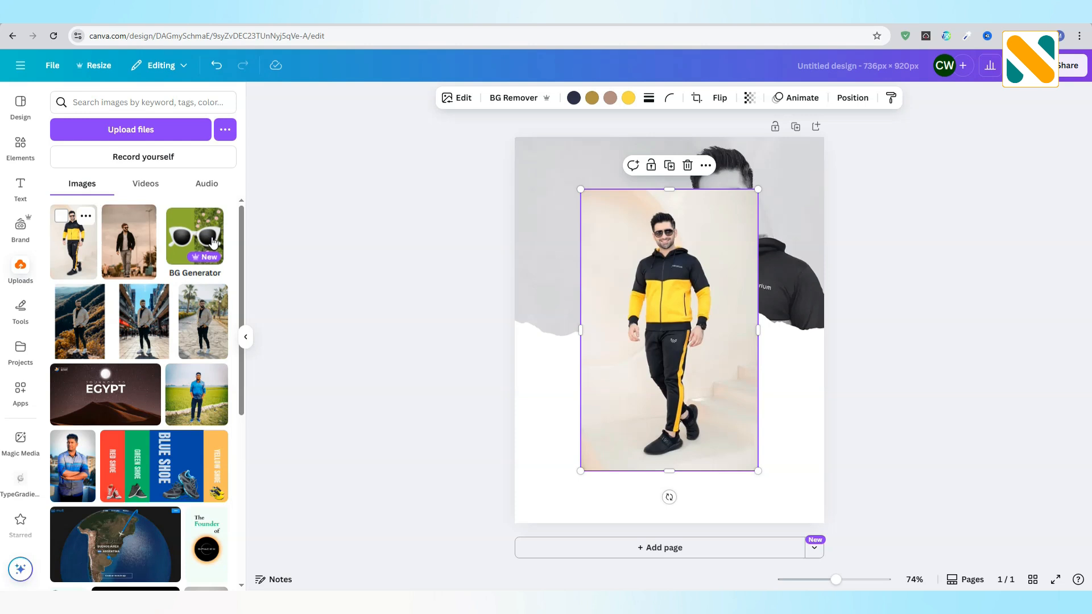
# Remove the full-body photo's background and enlarge the cut-out man toward the page bottom.
pyautogui.click(513, 97)
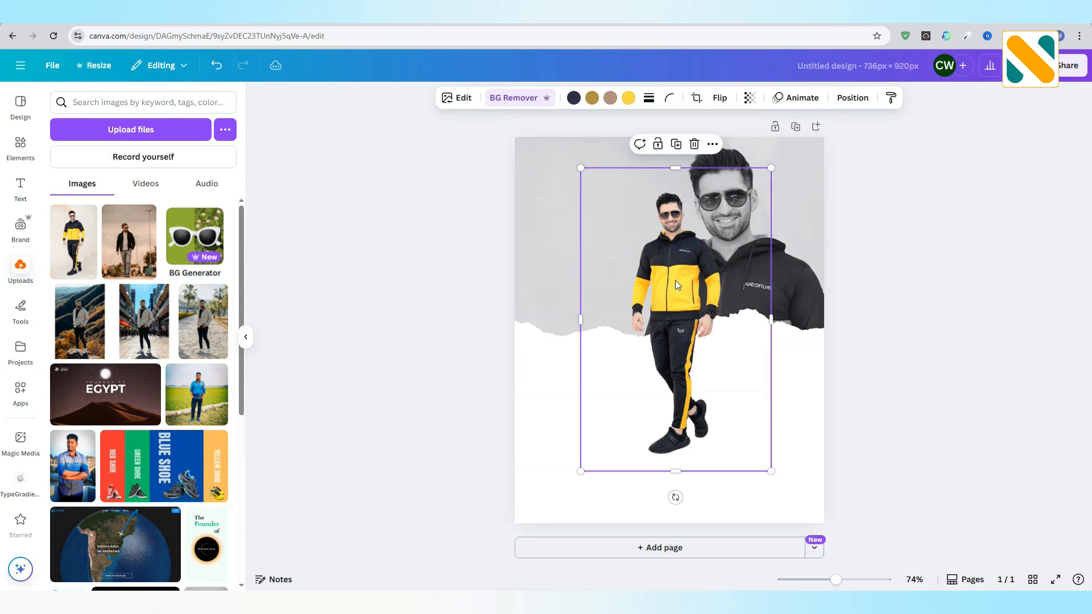
pyautogui.moveTo(771, 168); pyautogui.dragTo(785, 189)
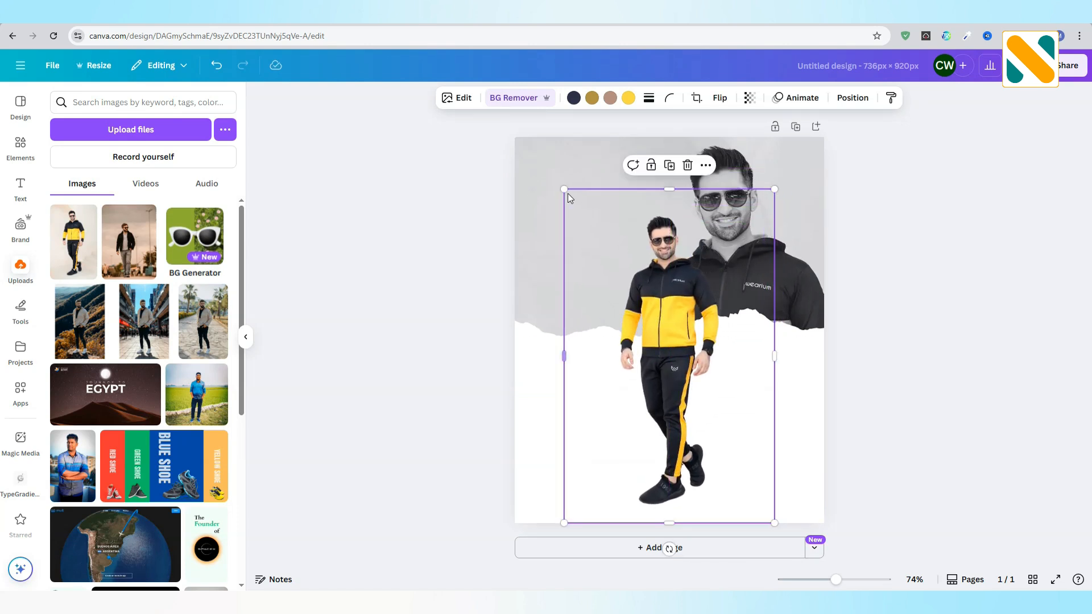
pyautogui.click(263, 258)
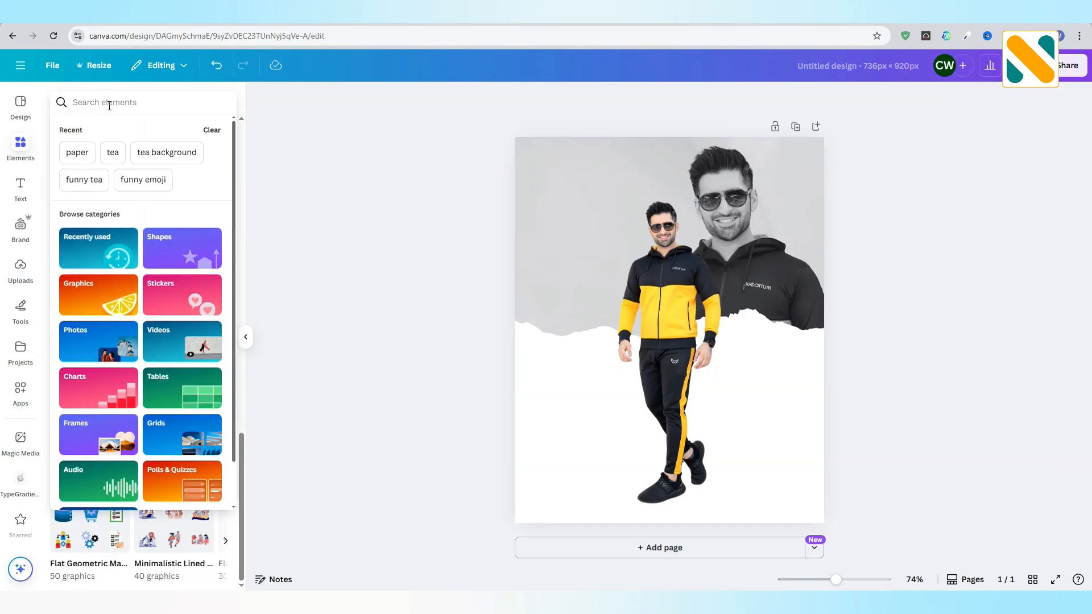
# Search 'shadow', add a soft shadow graphic and shrink it under the man's shoes.
pyautogui.write('shadow')
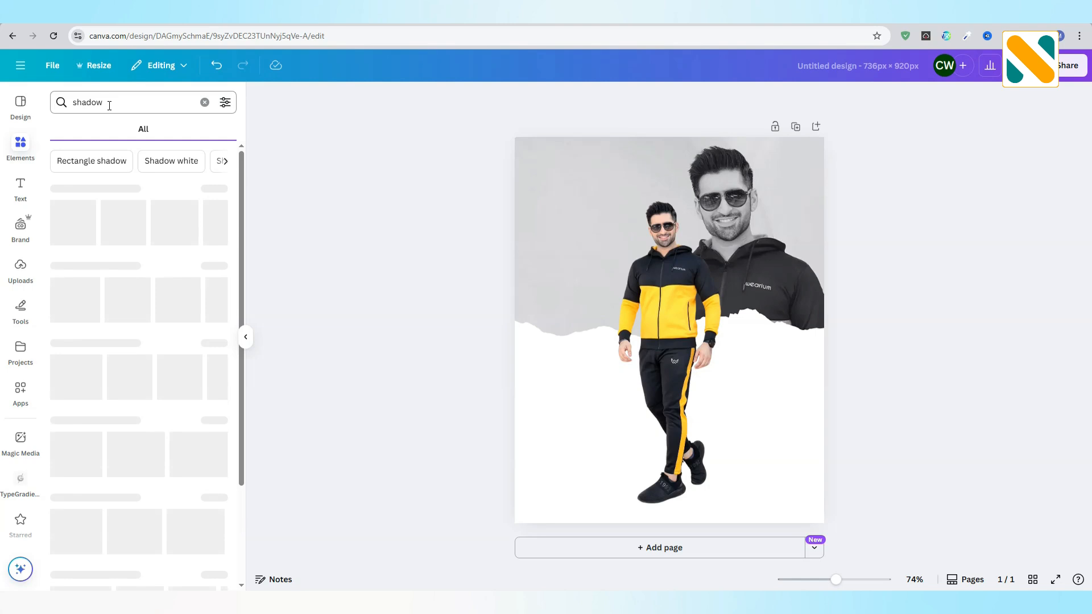
pyautogui.click(90, 130)
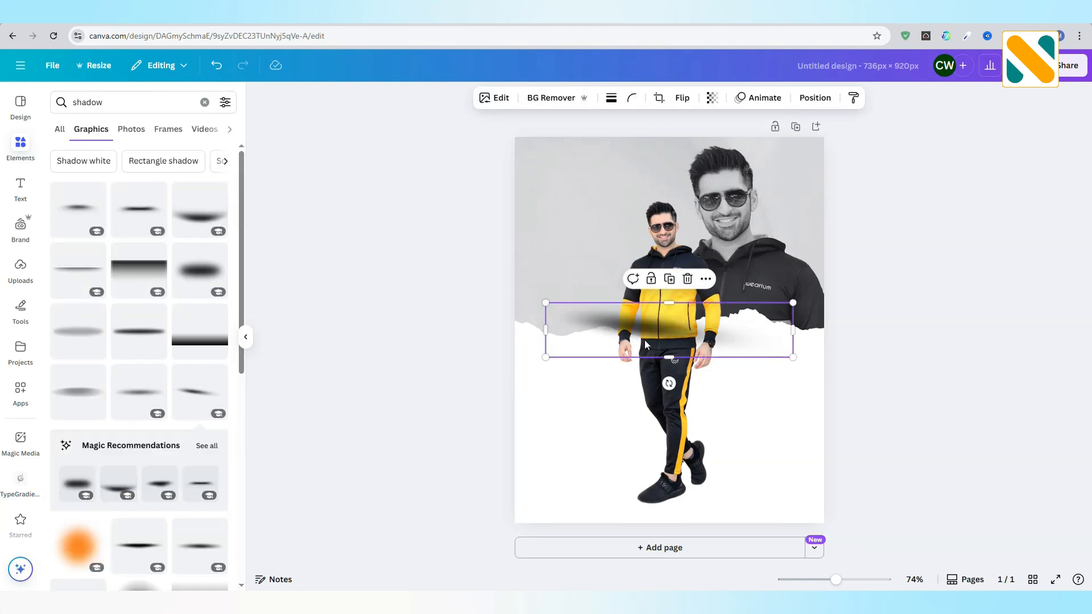
pyautogui.moveTo(669, 329); pyautogui.dragTo(709, 508)
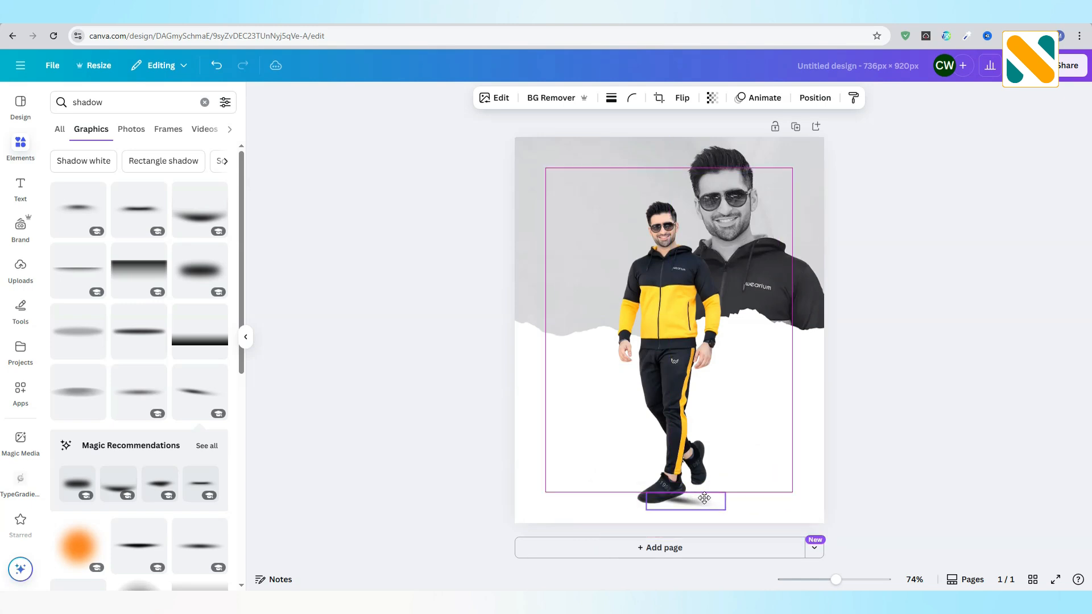
pyautogui.moveTo(704, 498); pyautogui.dragTo(696, 485)
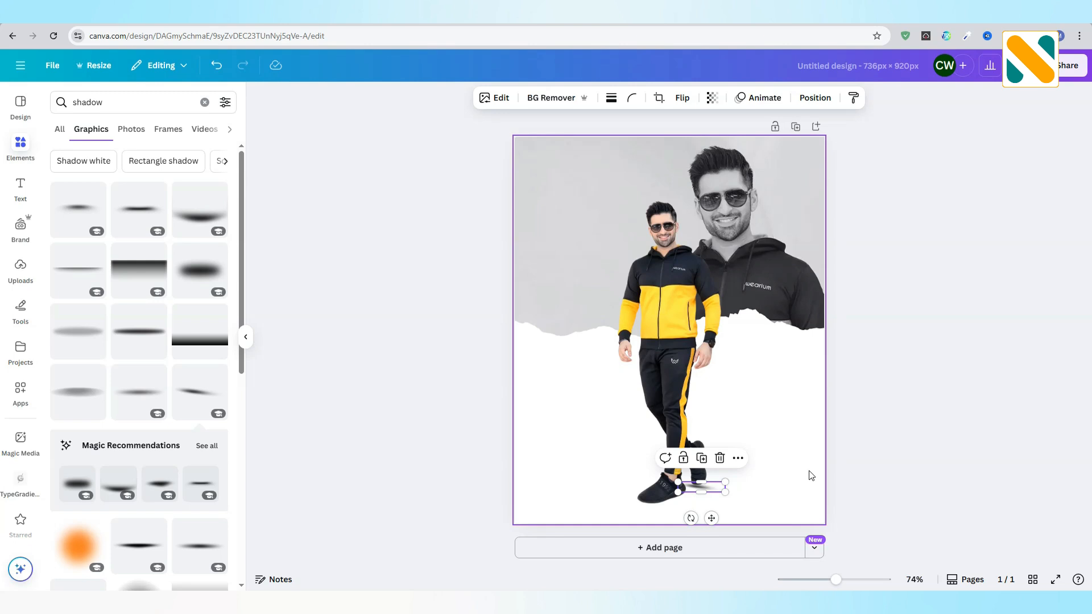
# Lower the shadow's transparency and nudge it into place beneath the shoes.
pyautogui.click(710, 98)
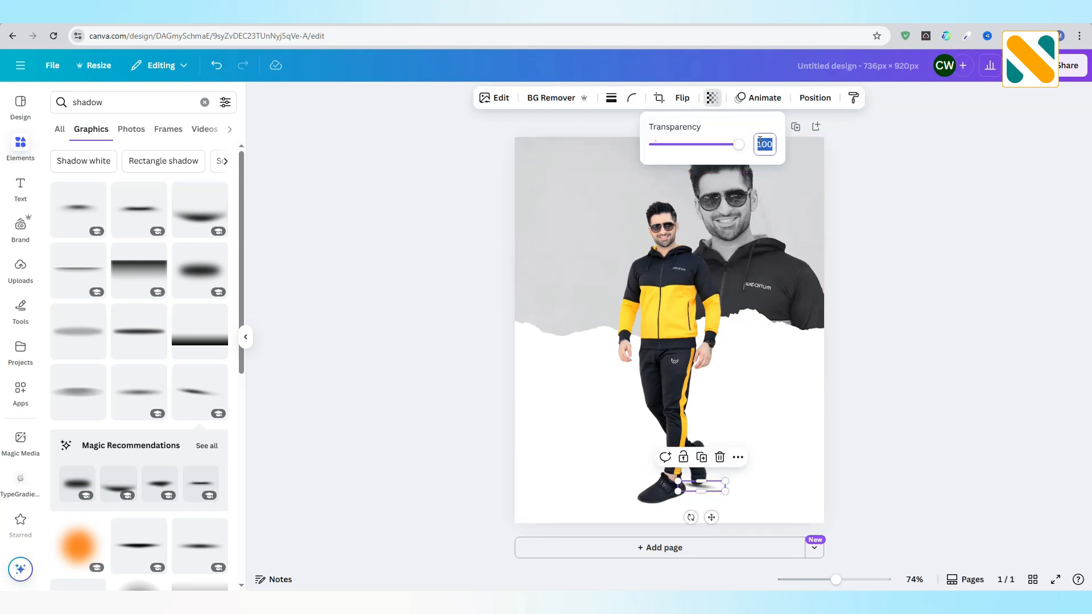
pyautogui.click(447, 366)
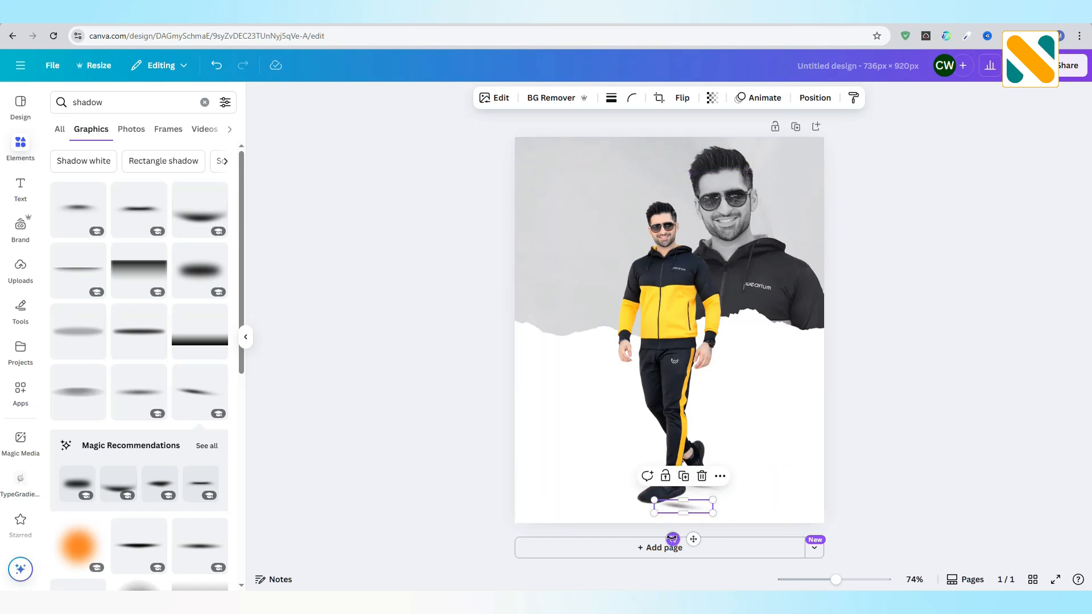
pyautogui.click(496, 411)
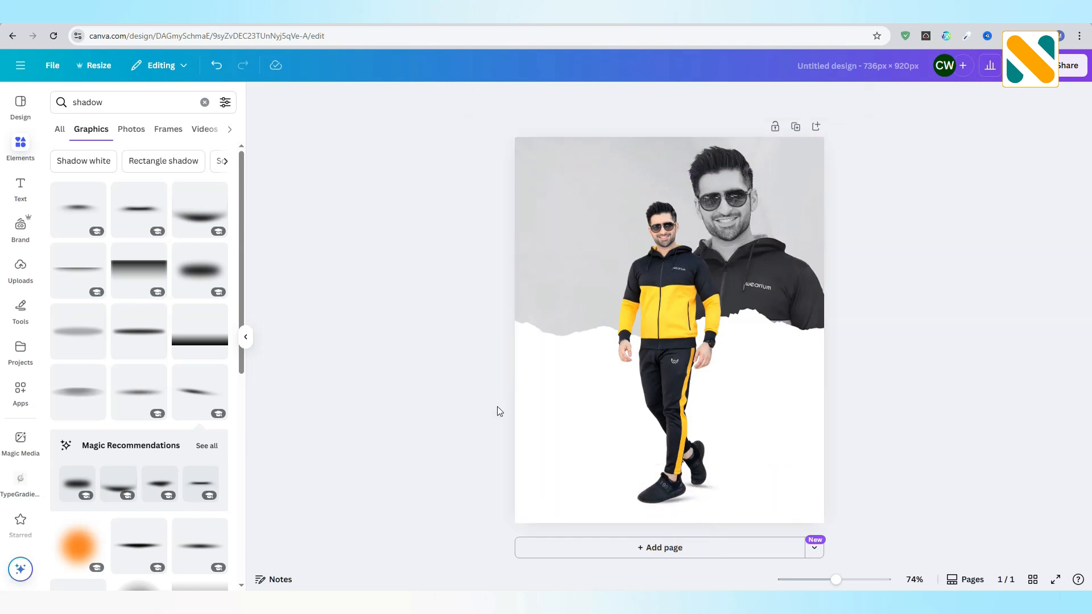
pyautogui.click(696, 488)
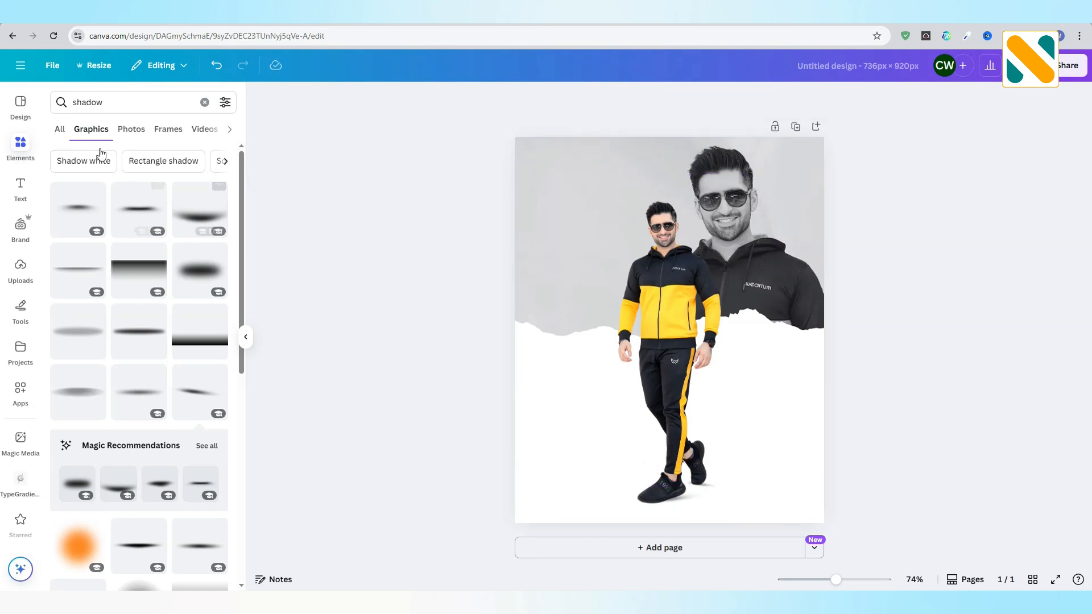
# Search 'glow', add a yellow glow and position it enlarged in the top-left corner.
pyautogui.write('glo')
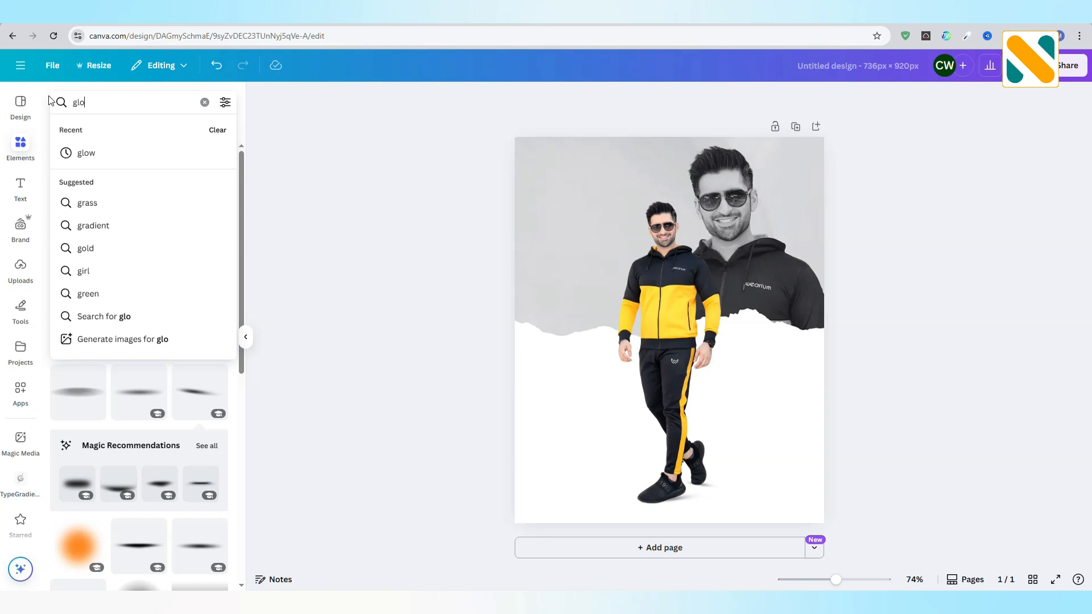
pyautogui.click(85, 153)
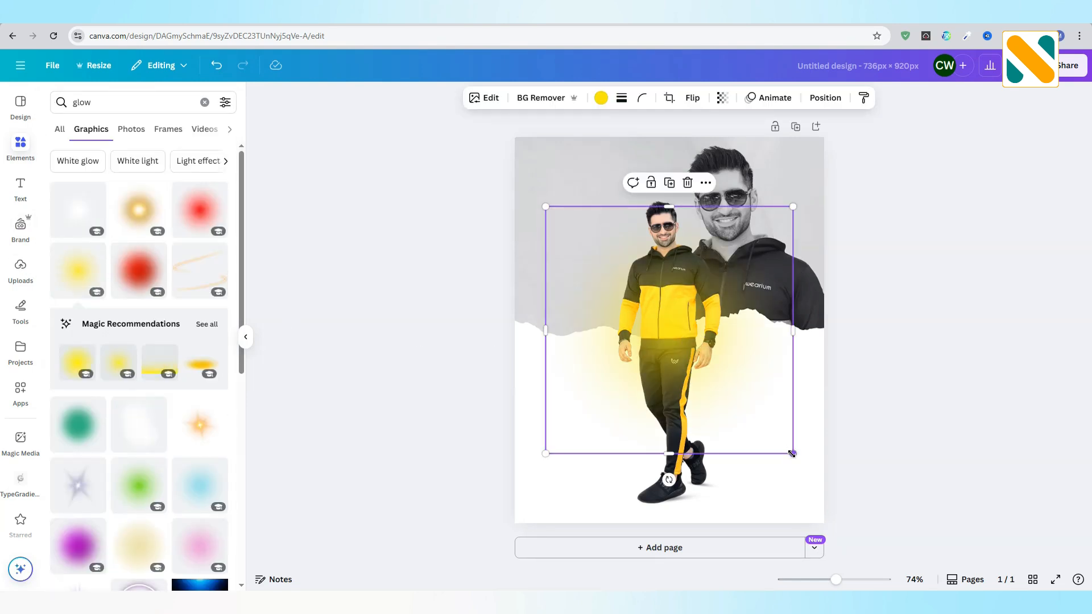
pyautogui.moveTo(669, 331); pyautogui.dragTo(652, 341)
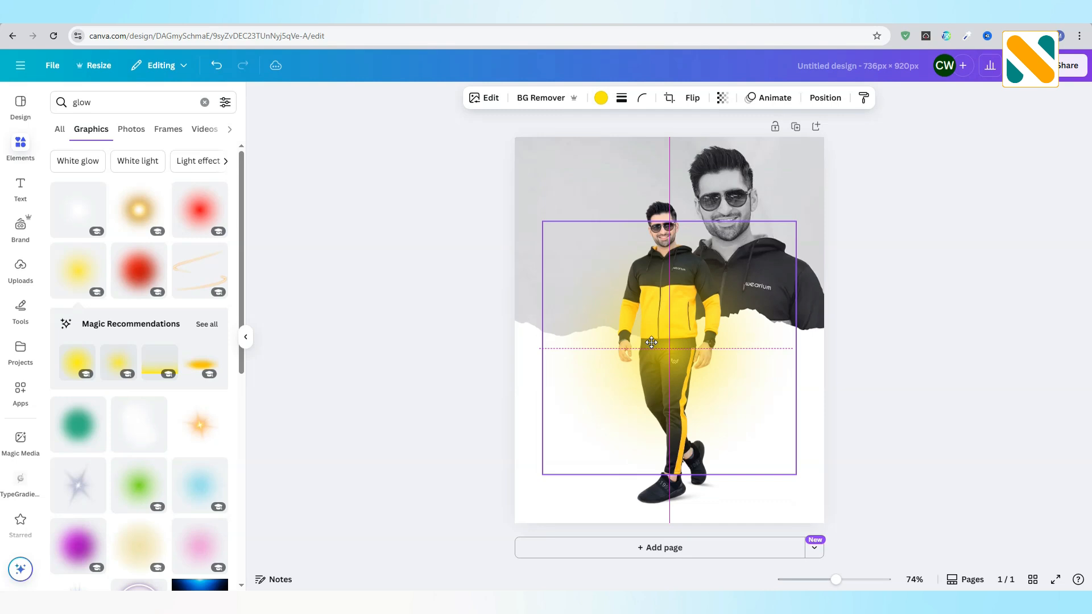
pyautogui.click(825, 98)
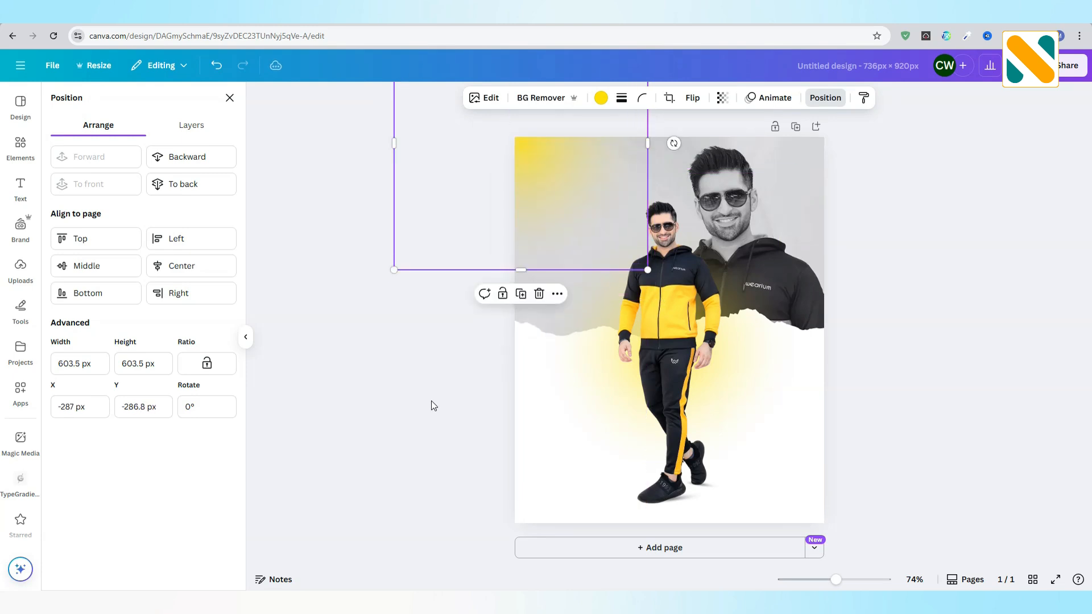
pyautogui.click(21, 148)
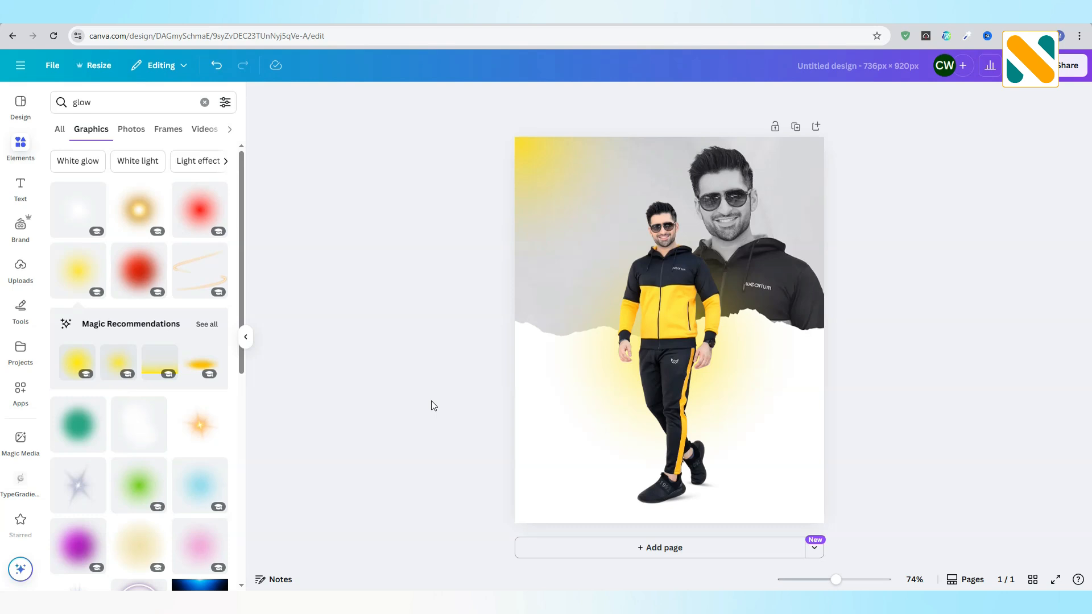
pyautogui.click(21, 188)
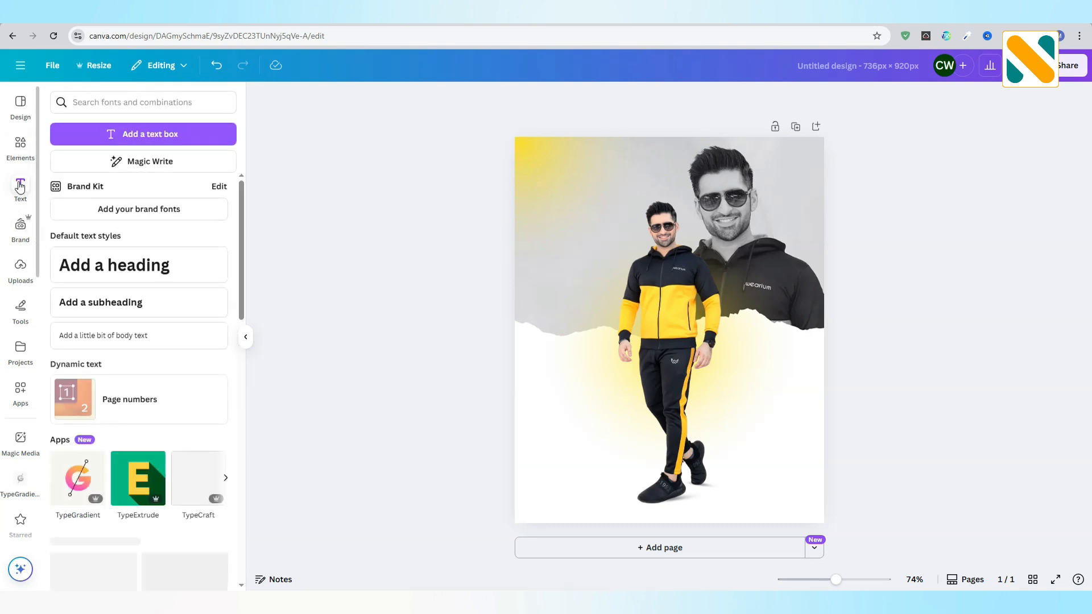
# Add a 'Create' name text at bottom left and set it in the Amsterdam Four script font.
pyautogui.click(144, 134)
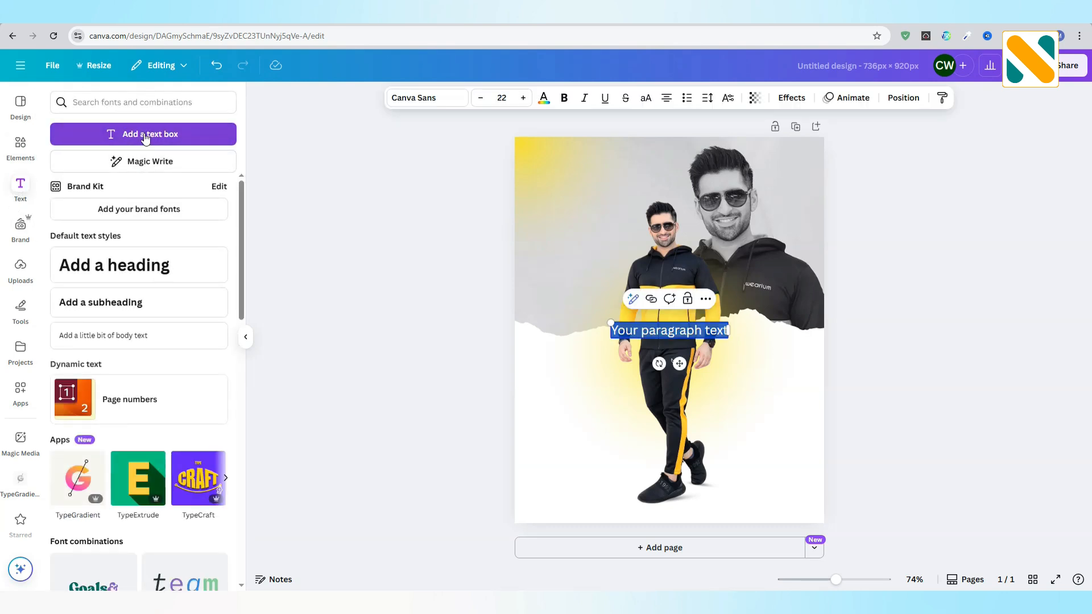
pyautogui.write('Create with Nil')
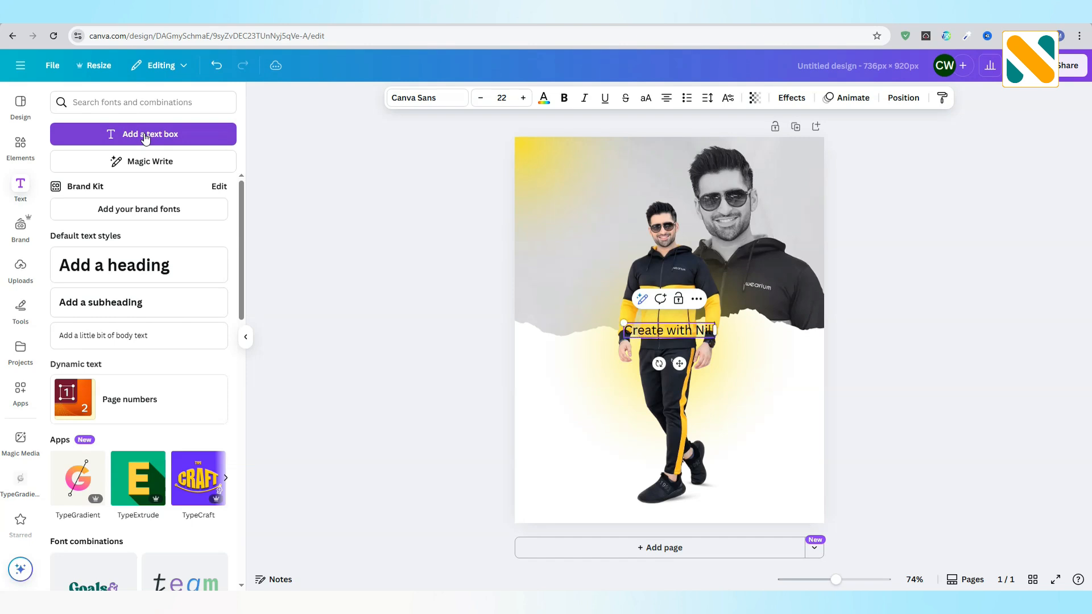
pyautogui.moveTo(667, 330); pyautogui.dragTo(597, 446)
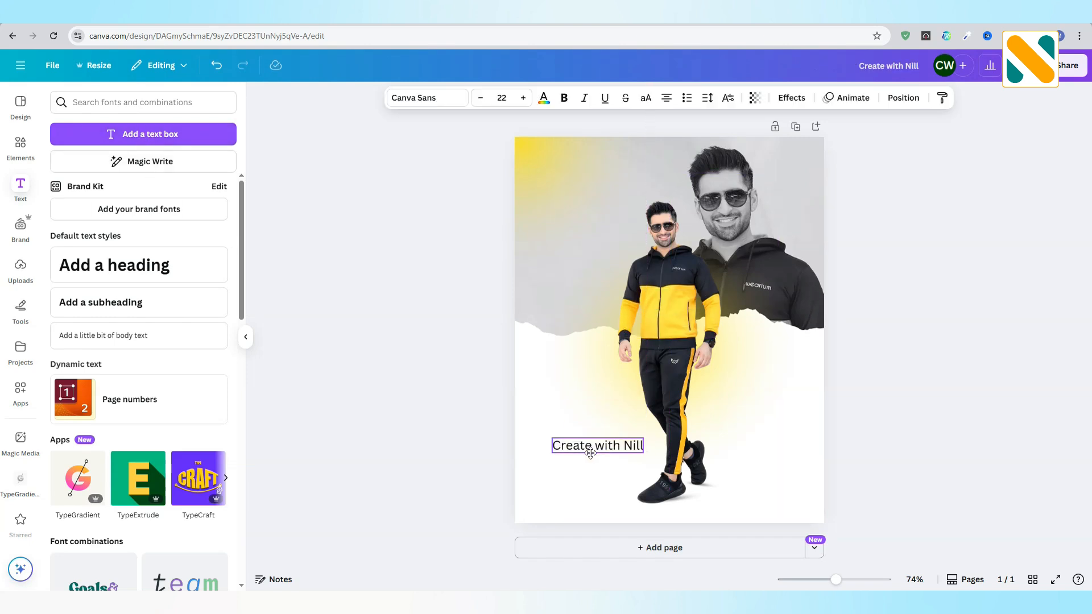
pyautogui.click(427, 98)
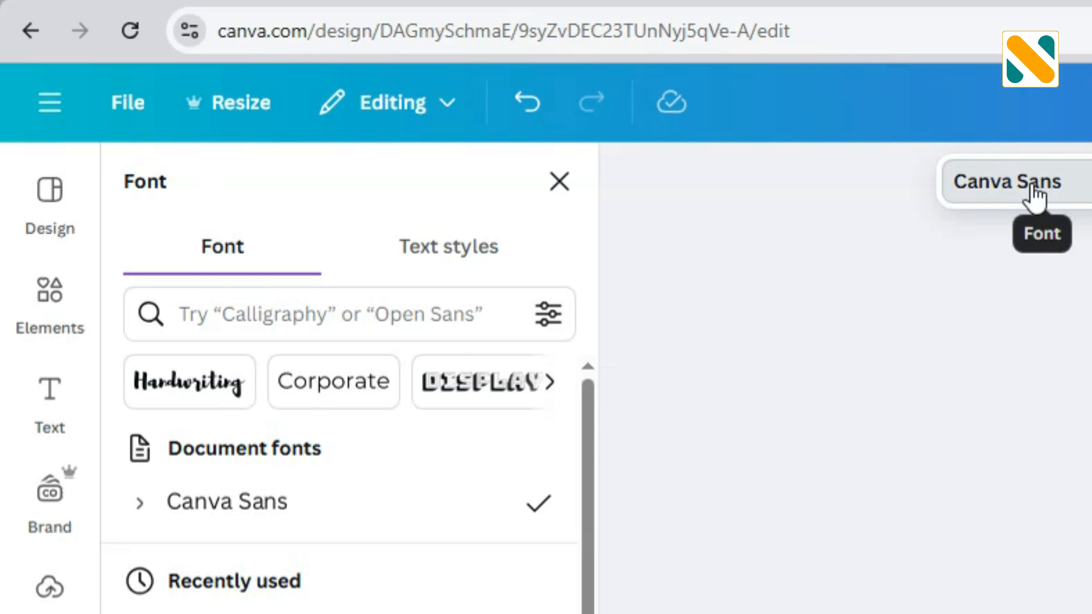
pyautogui.click(341, 314)
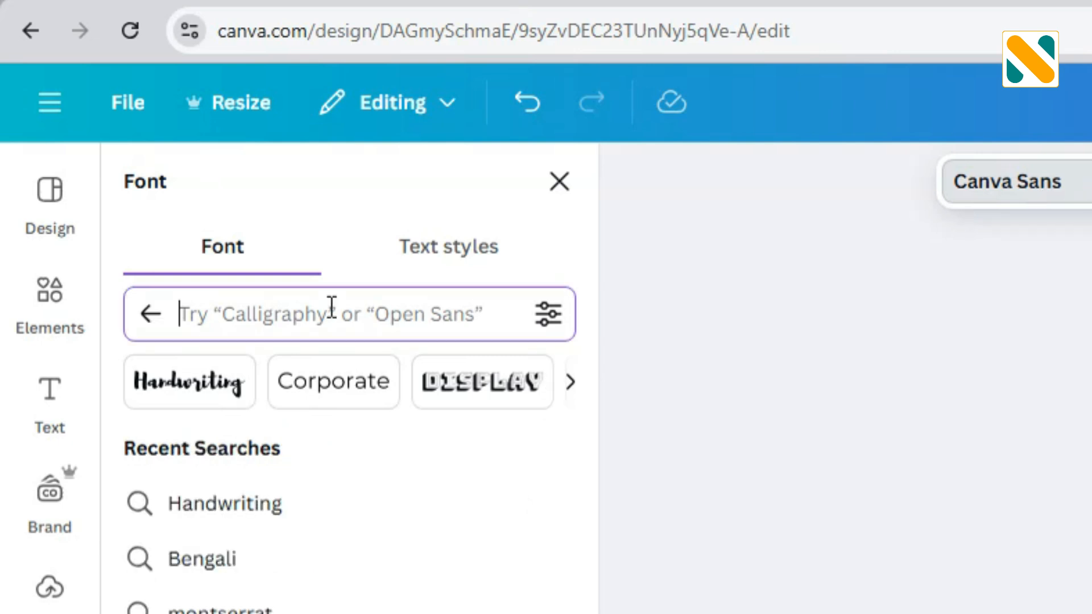
pyautogui.write('amsterdam')
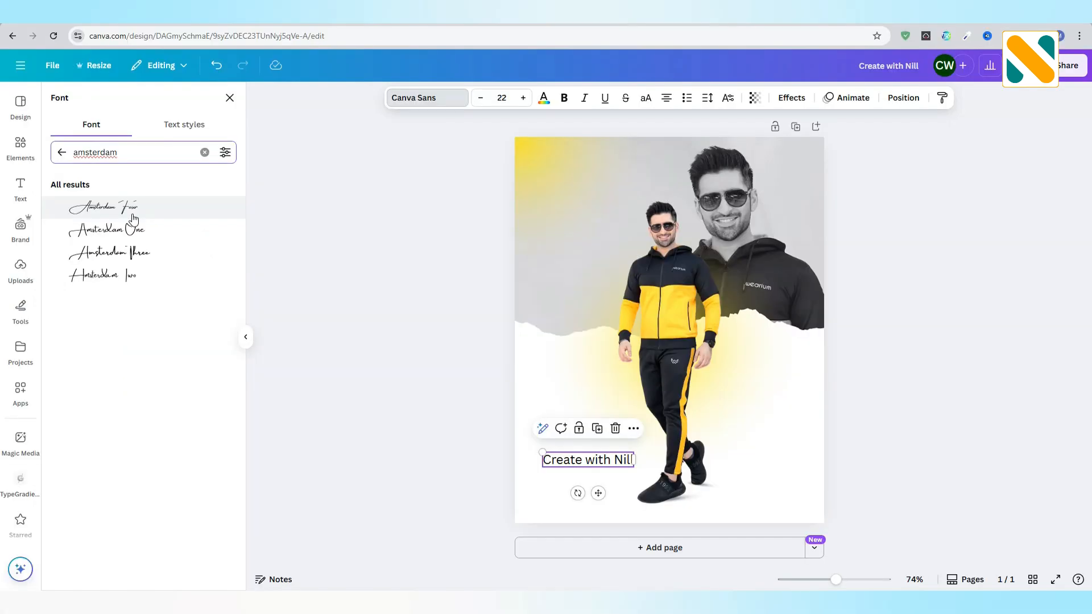
pyautogui.click(106, 207)
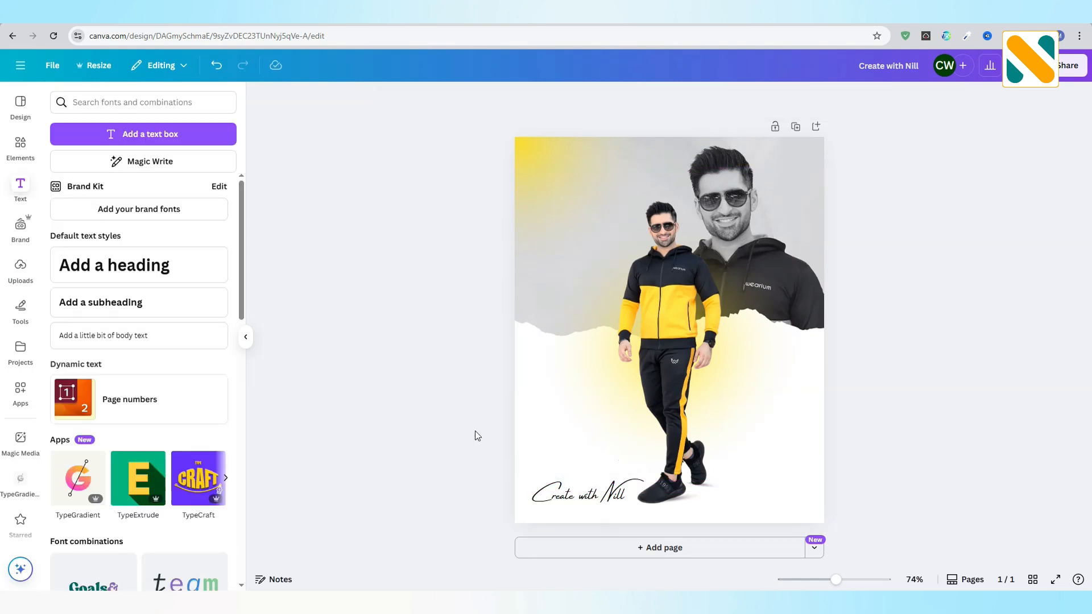
# Add the slogan 'Express yourself through fashion' bottom right and set its font to Binate (searched 'bi').
pyautogui.click(143, 134)
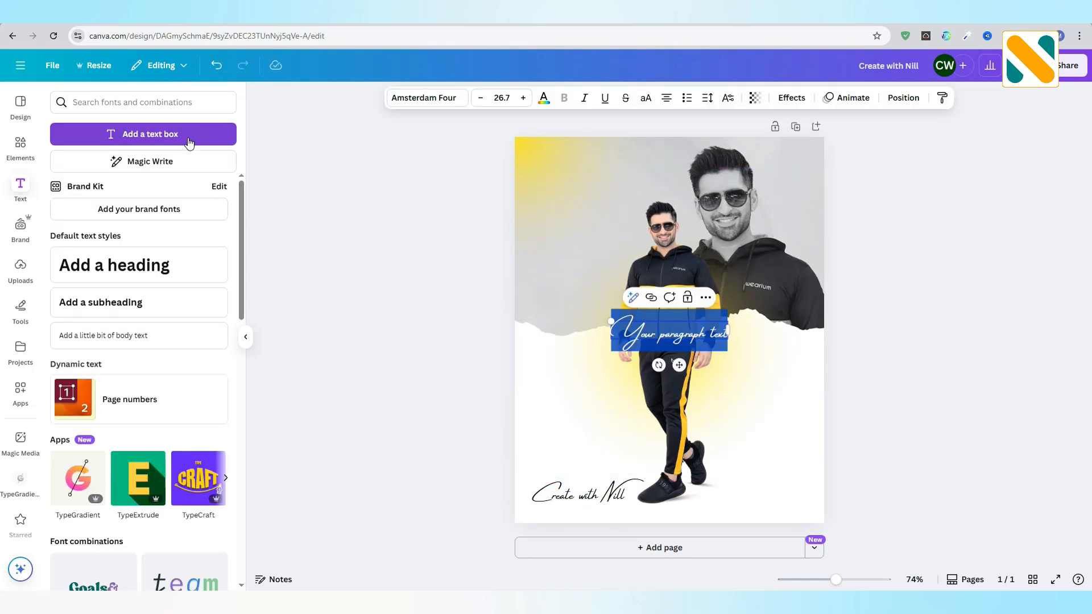
pyautogui.moveTo(669, 332); pyautogui.dragTo(755, 476)
pyautogui.write('Express yourself through fashion.')
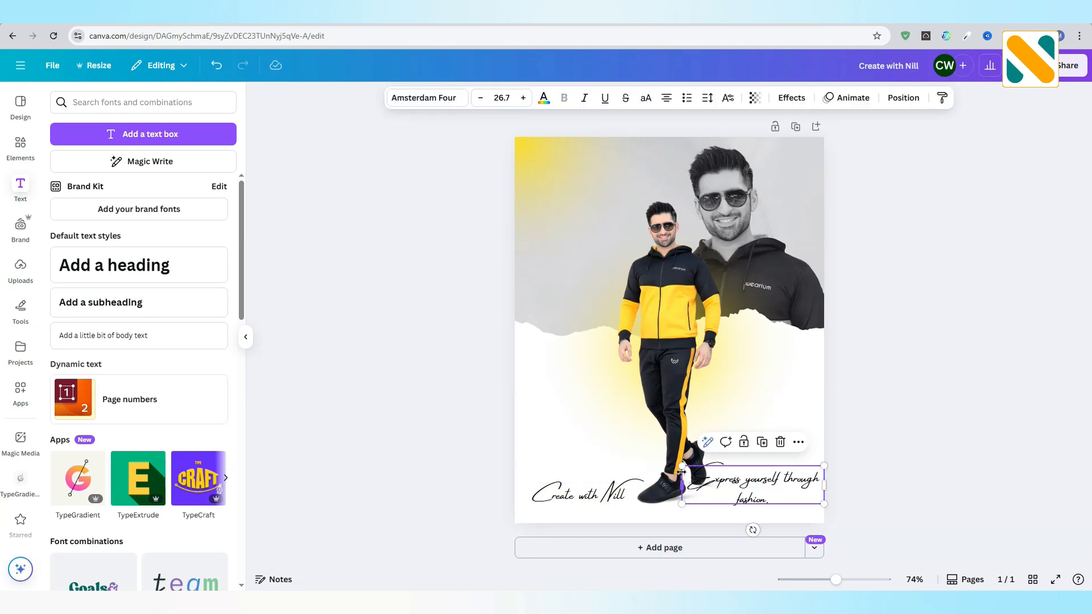
pyautogui.click(425, 98)
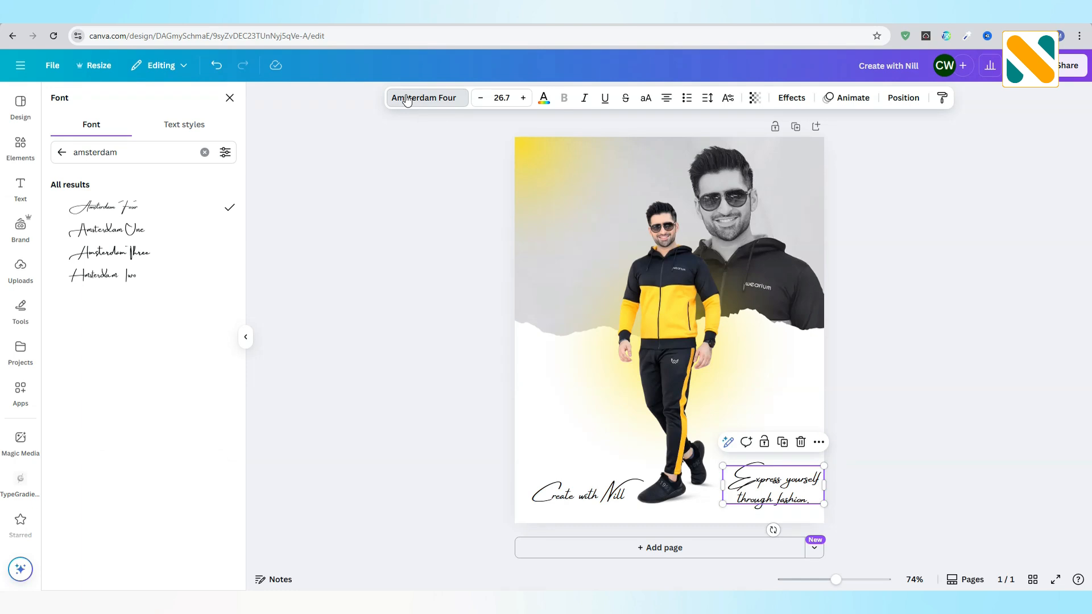
pyautogui.write('bi')
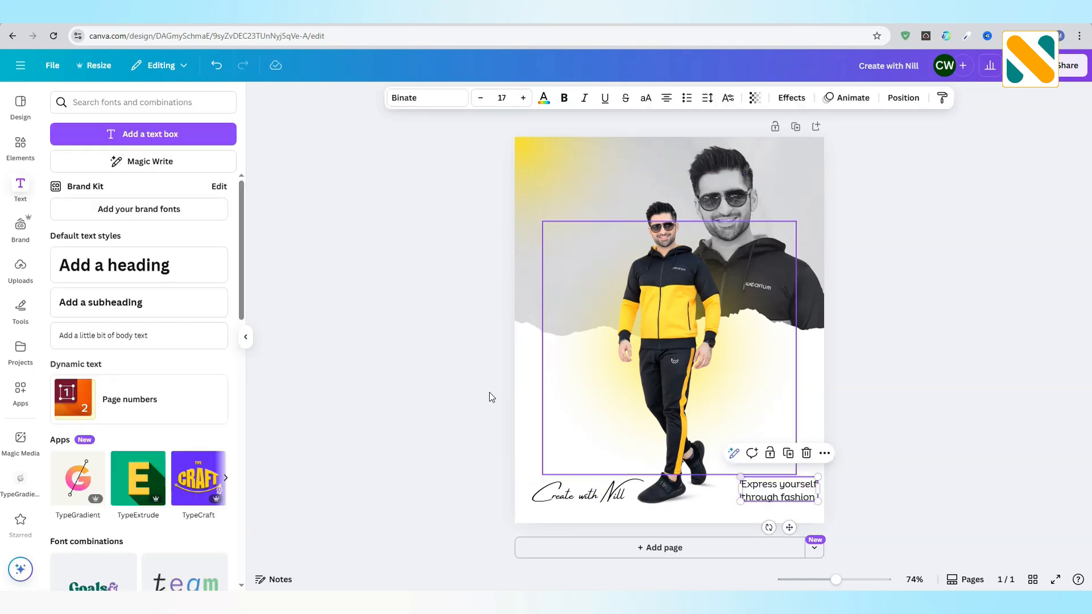
pyautogui.write('glow')
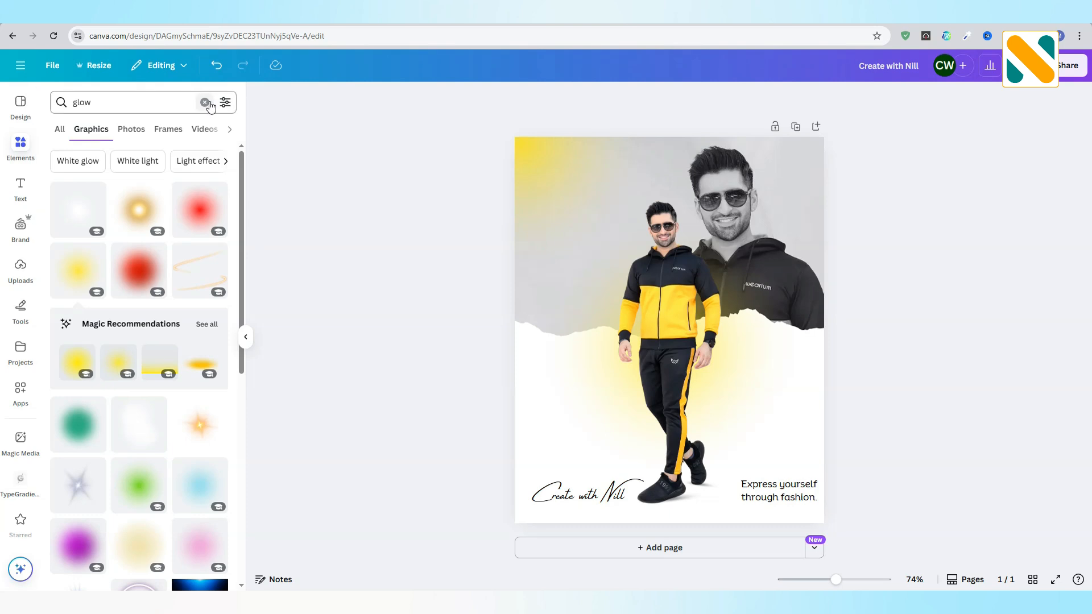
# Add a yellow square behind the slogan as a highlight, then view the whole poster.
pyautogui.click(205, 102)
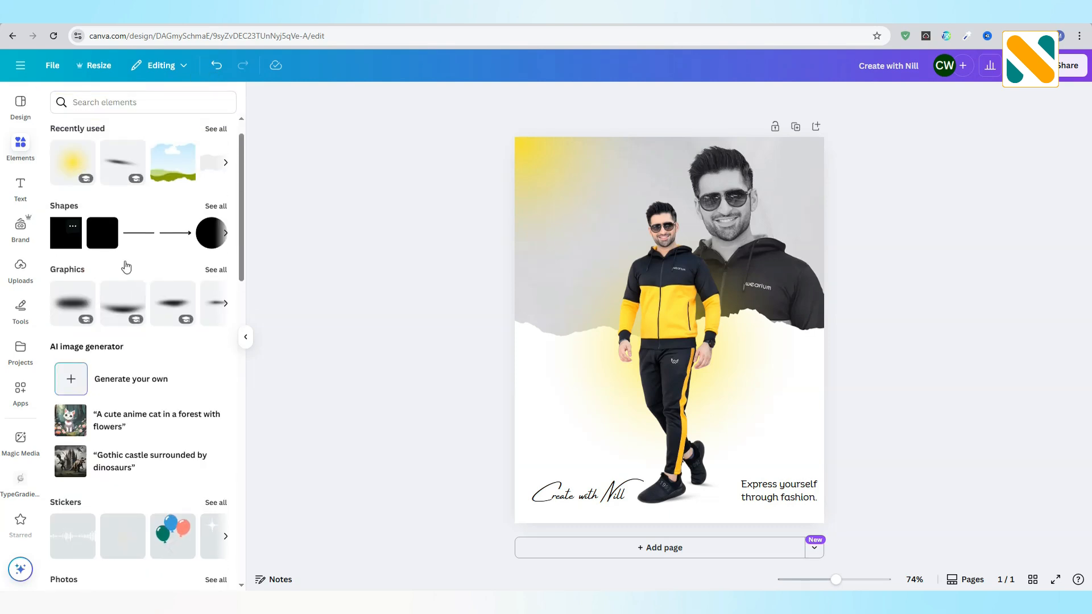
pyautogui.click(777, 490)
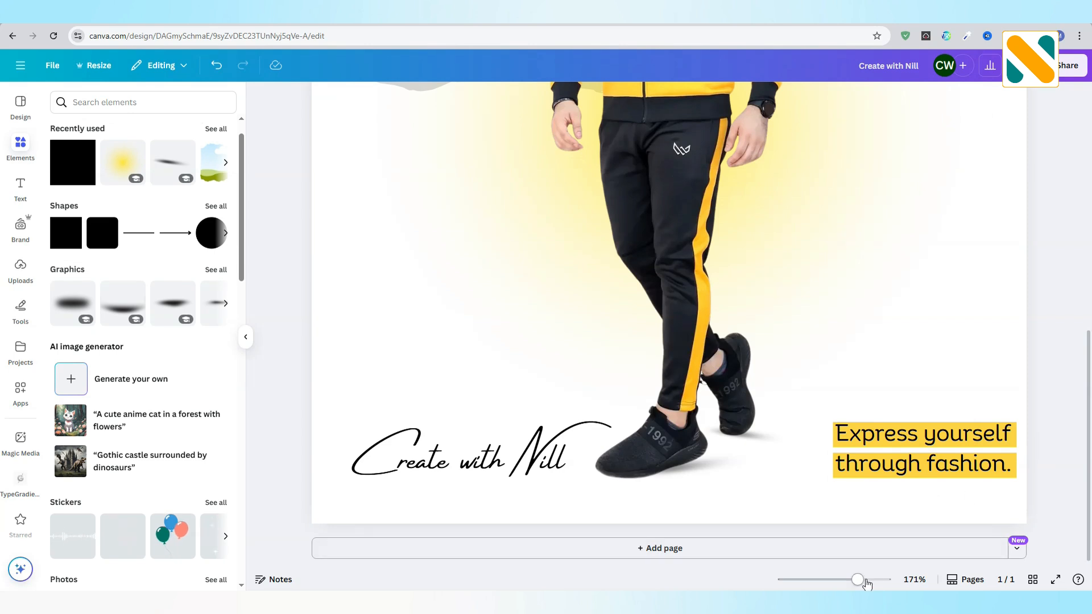
pyautogui.moveTo(857, 579); pyautogui.dragTo(830, 578)
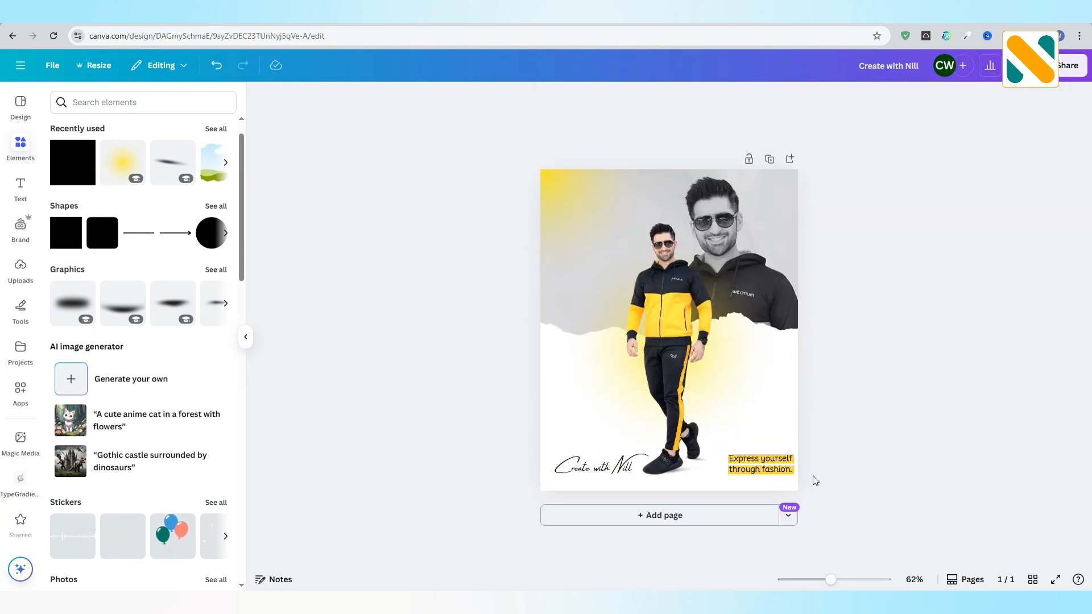
# Download the poster as a PNG via Share, then add a blank second page.
pyautogui.click(1065, 66)
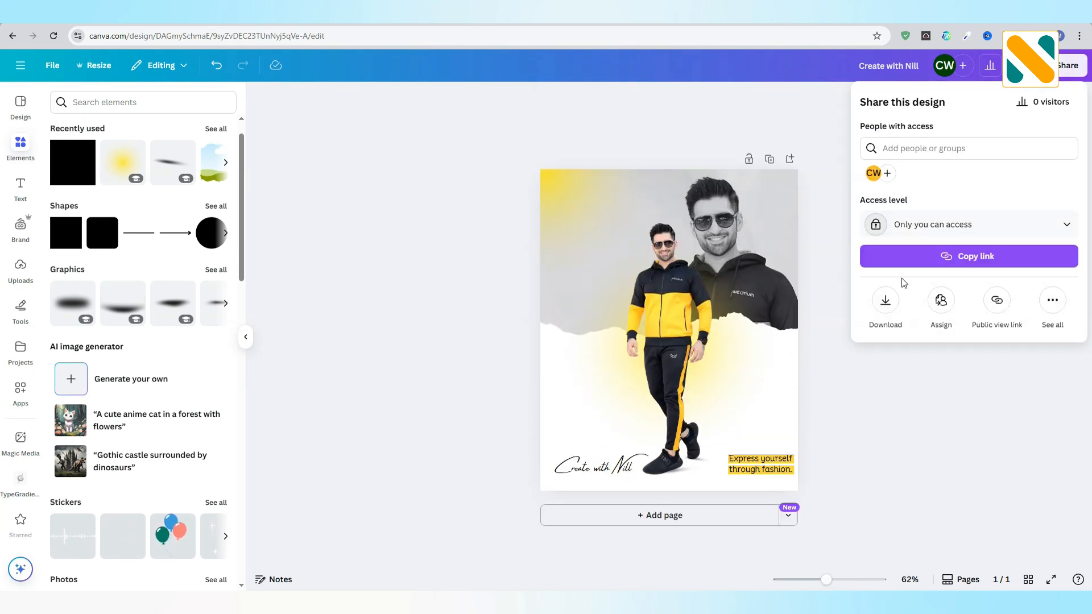
pyautogui.click(885, 304)
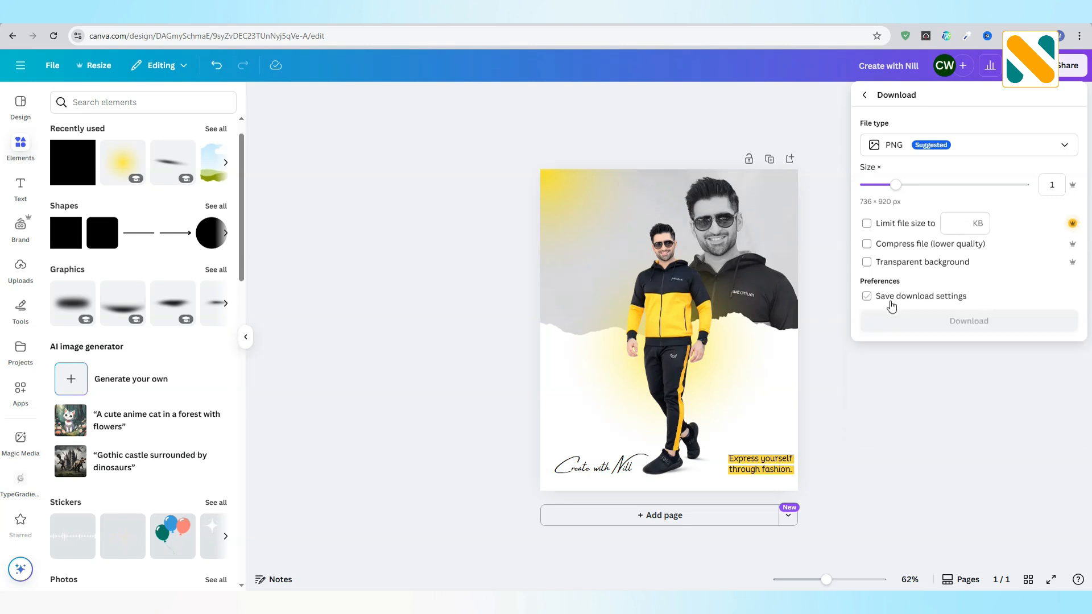
pyautogui.click(968, 321)
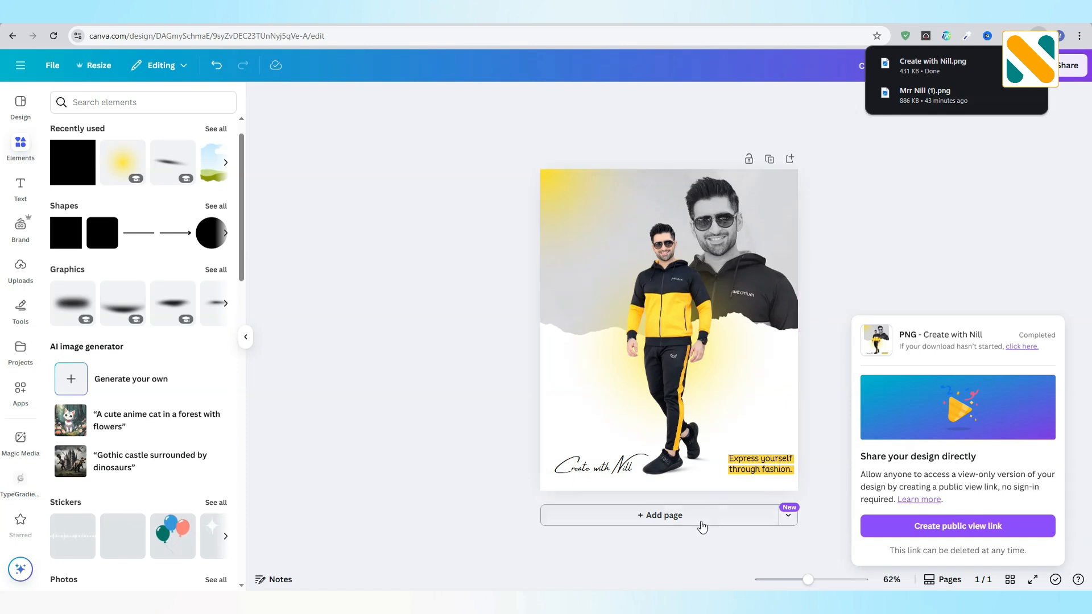
pyautogui.click(660, 515)
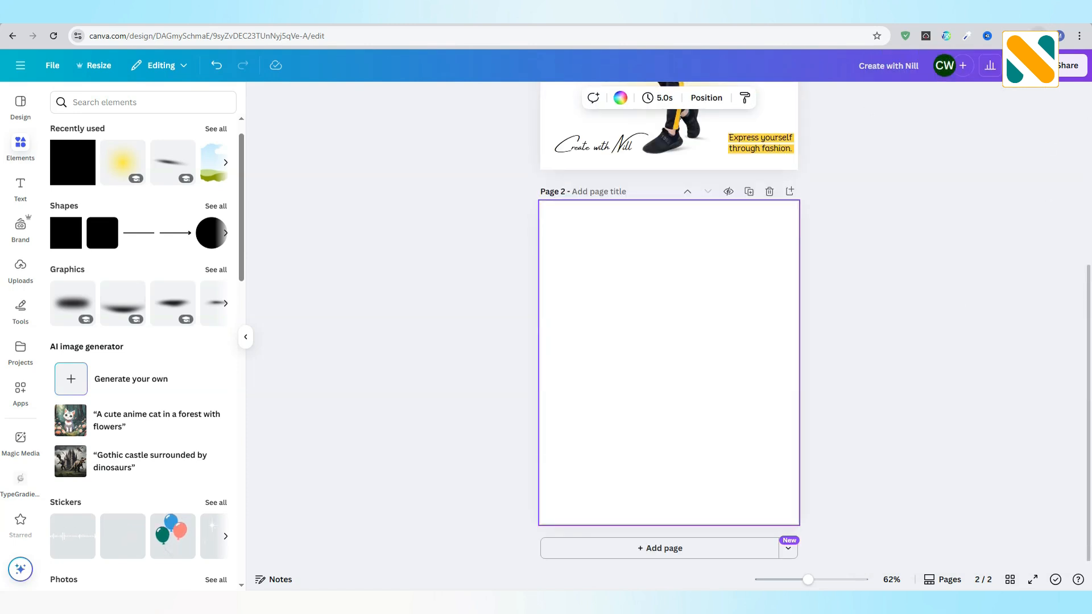
# Place the downloaded PNG on page 2 and give it a thin solid border.
pyautogui.click(990, 65)
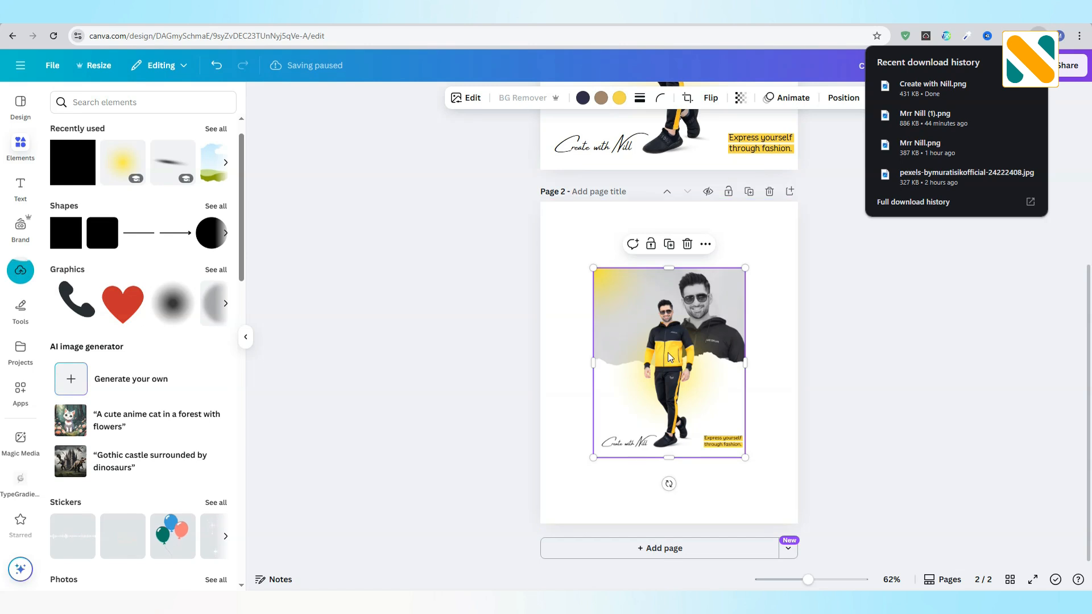
pyautogui.click(638, 98)
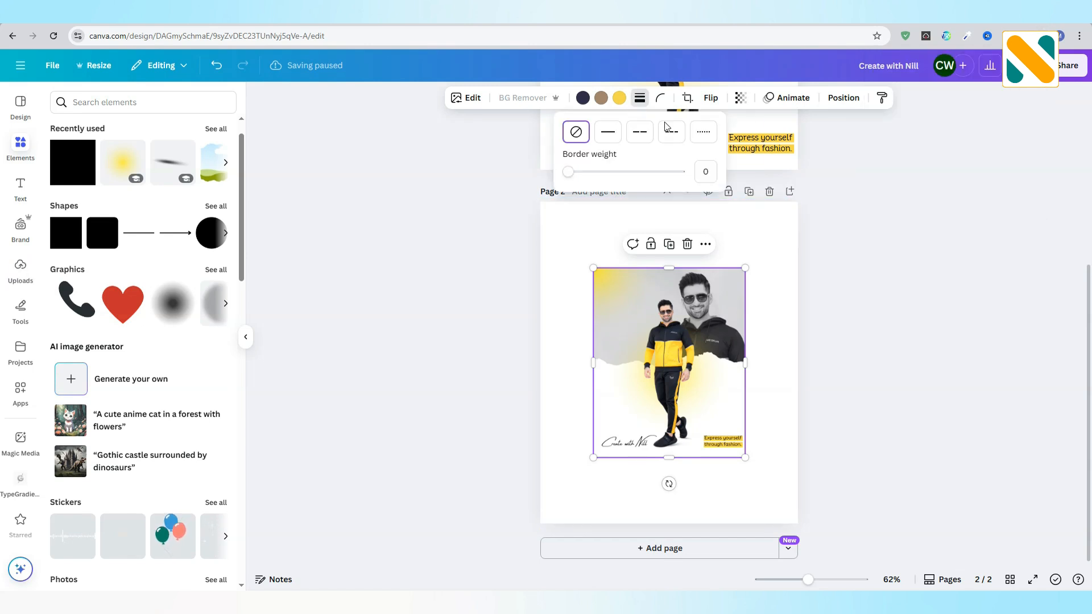
pyautogui.click(704, 172)
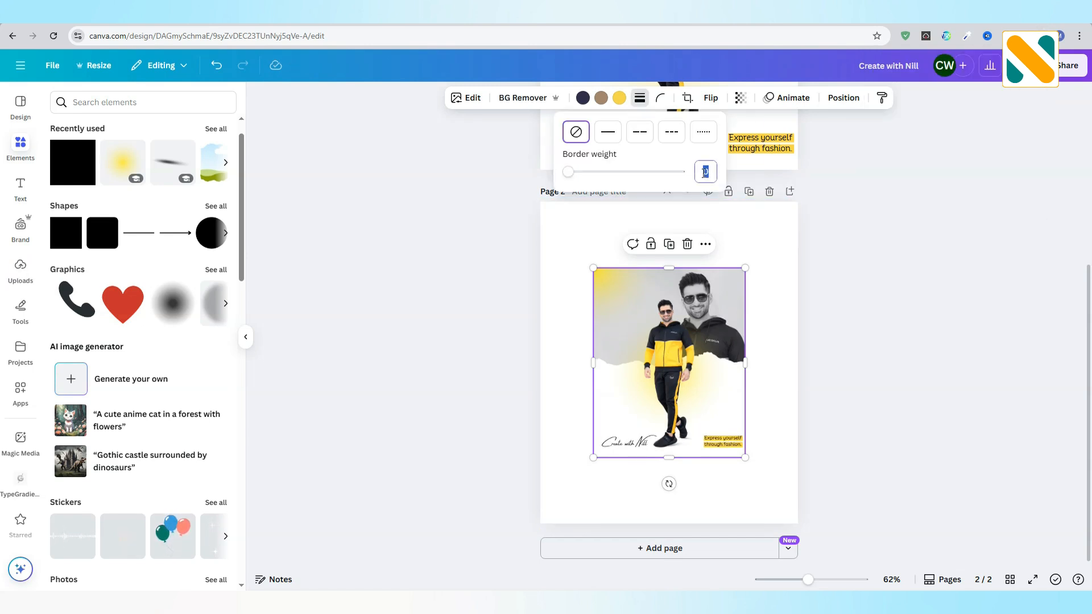
pyautogui.click(607, 132)
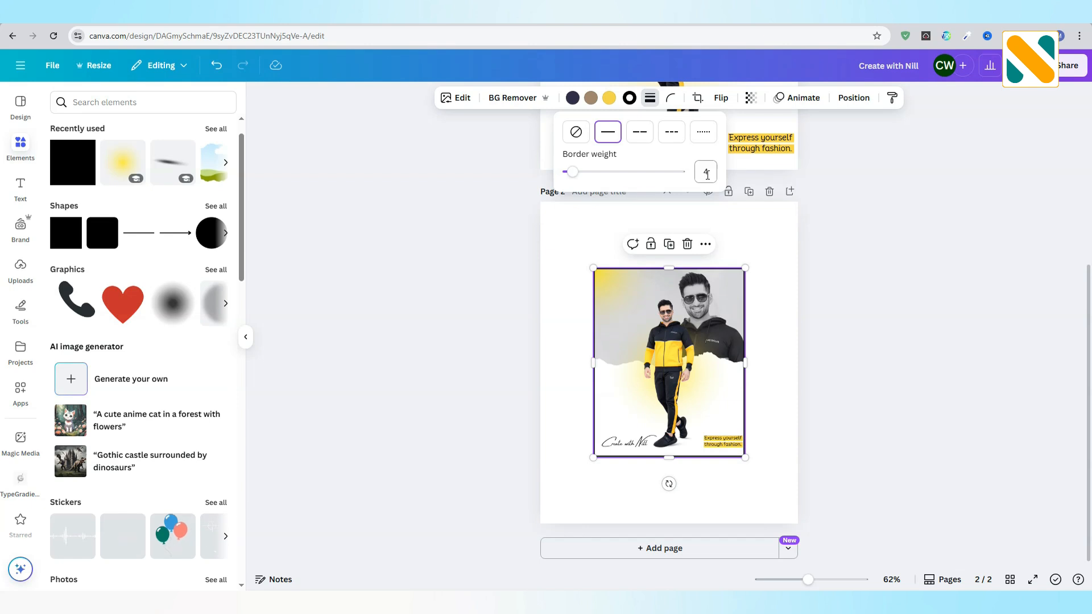